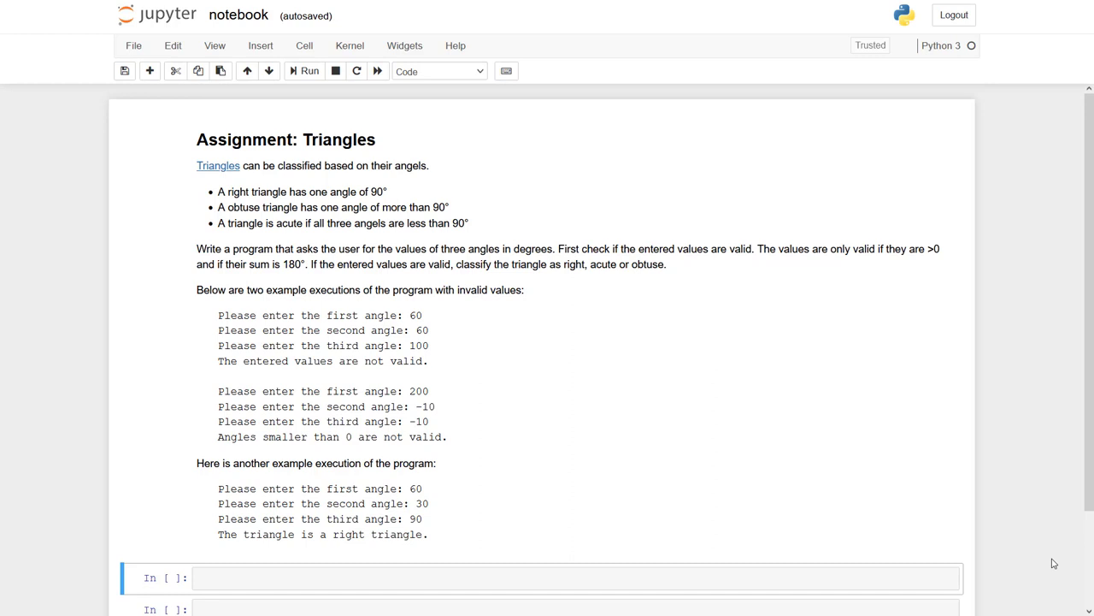
Step: Write int(input()) lines that read the angles a, b and c
scroll("down", 3)
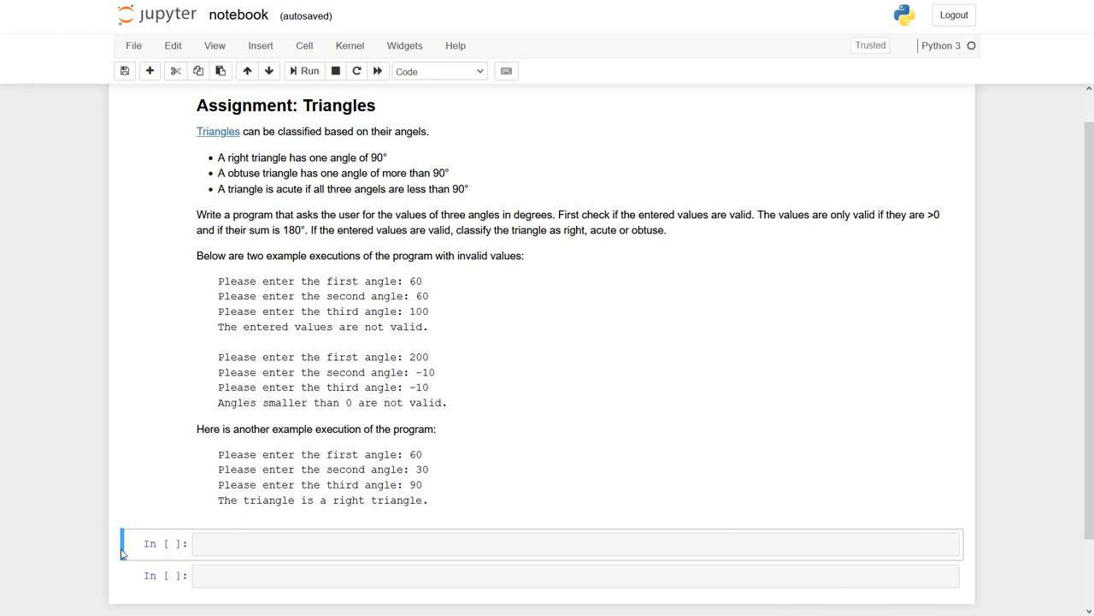
type("a")
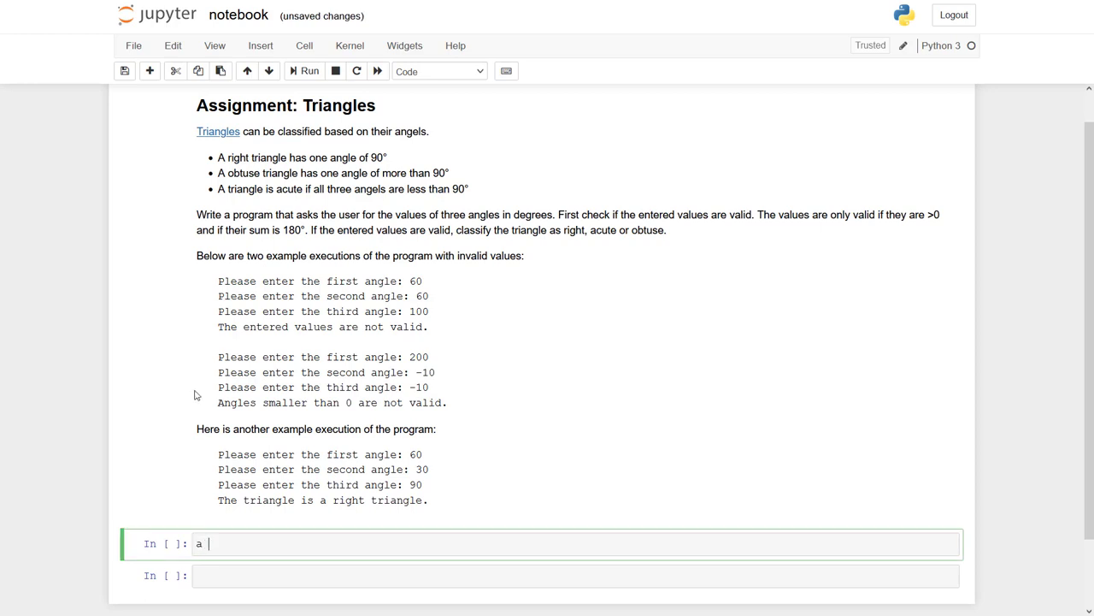
type("= int(input(\"")
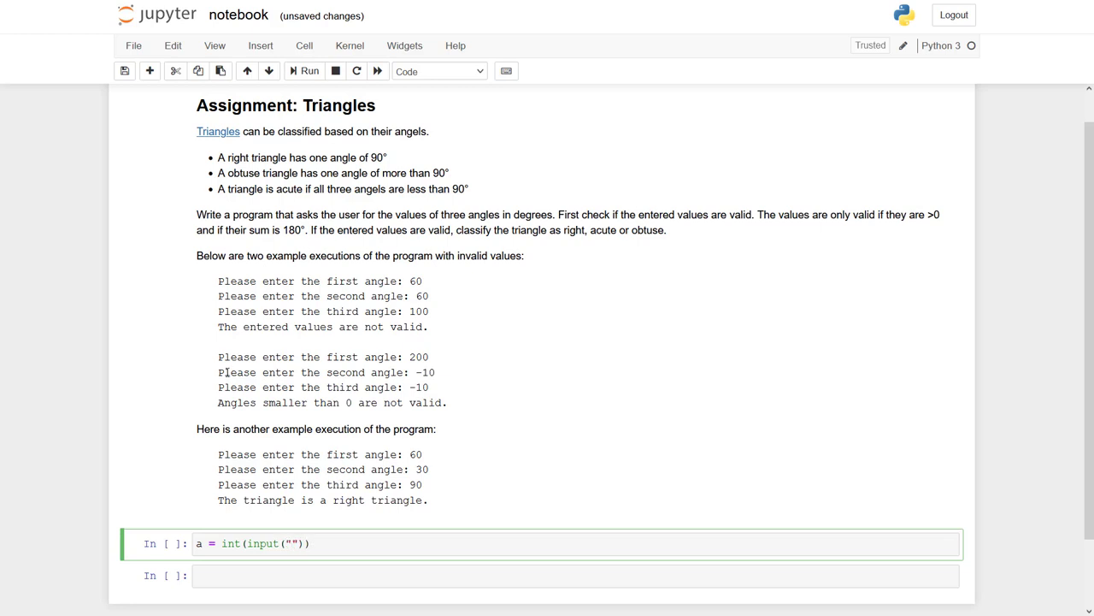
double_click(236, 280)
type("Please enter the first angle: ")
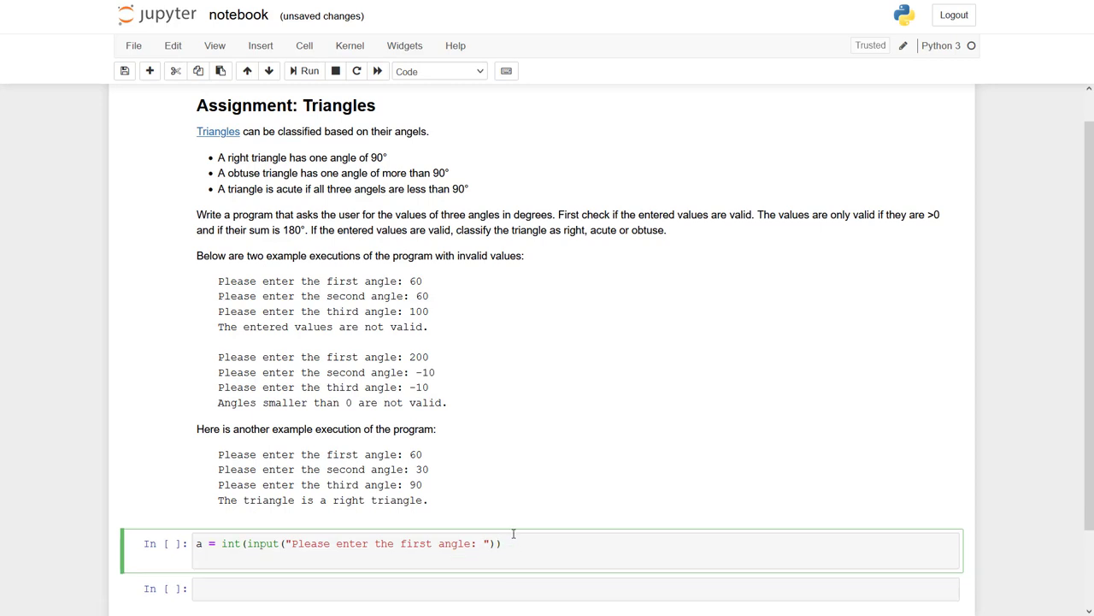
type("b =")
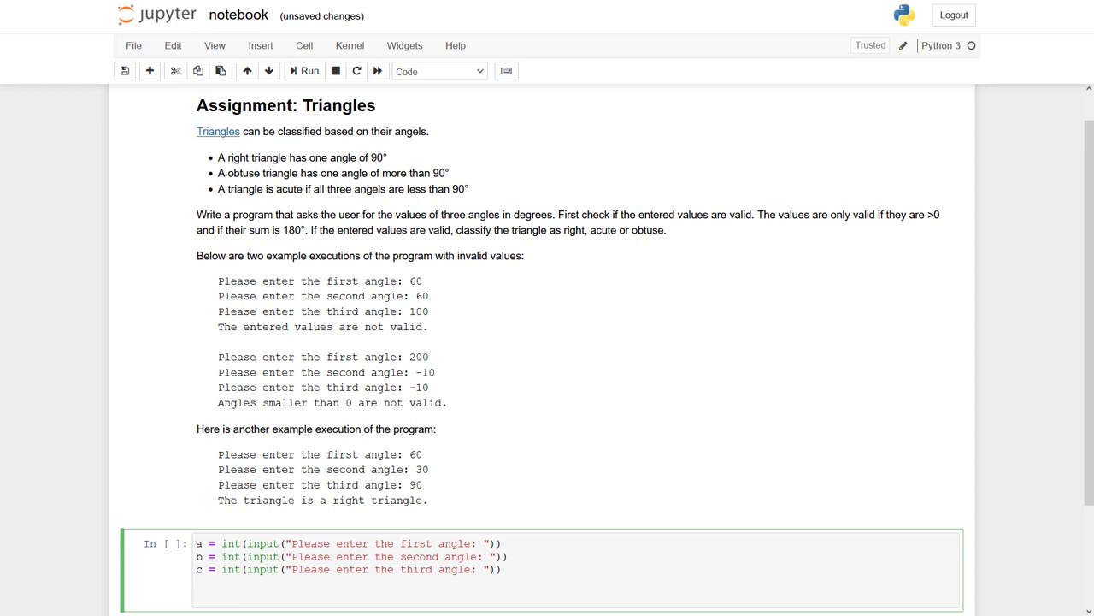
Step: Add print(a + b + c) and run with 23, 34, 45, giving 102
type("print(")
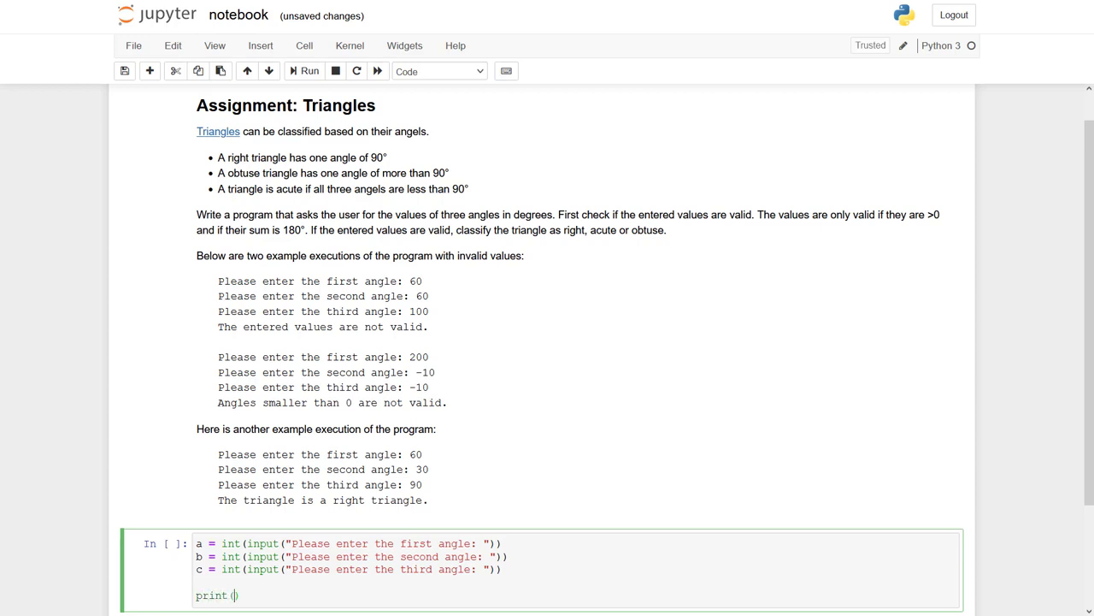
type("a + b")
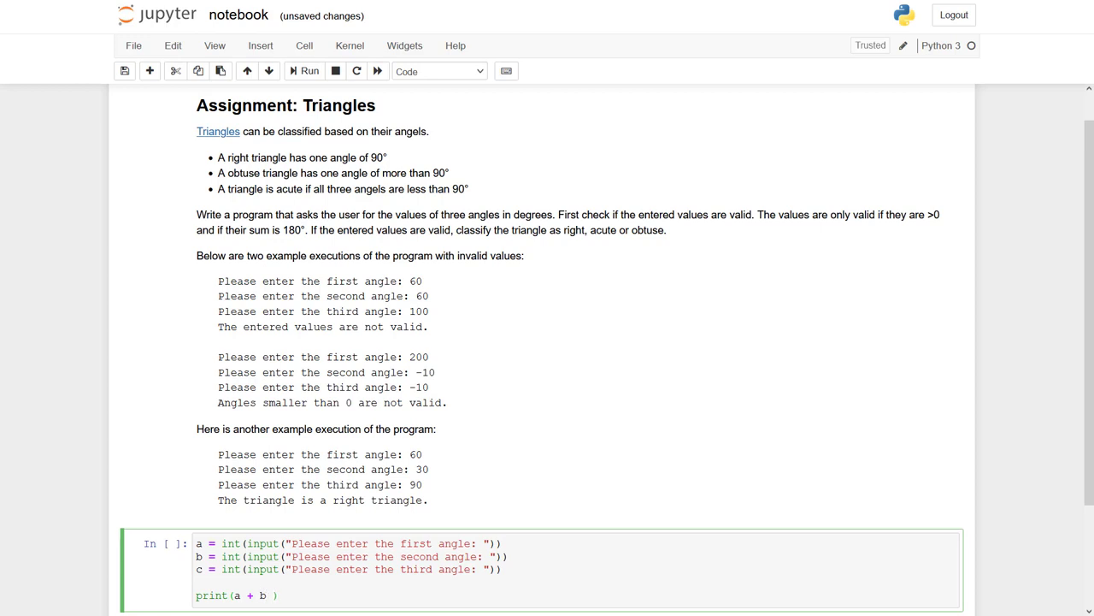
type("+ c")
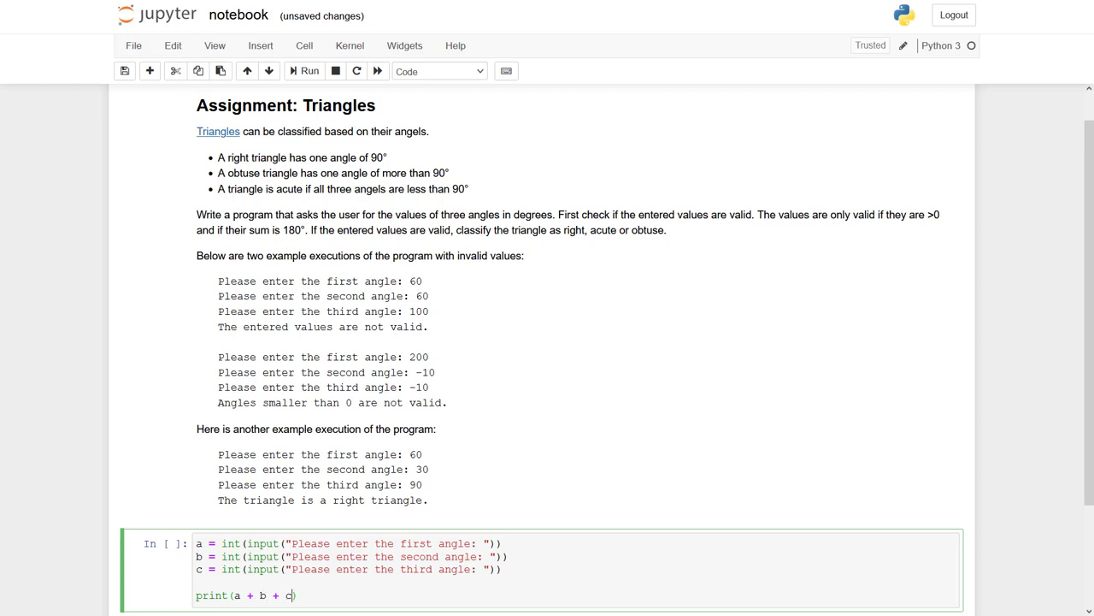
left_click(310, 71)
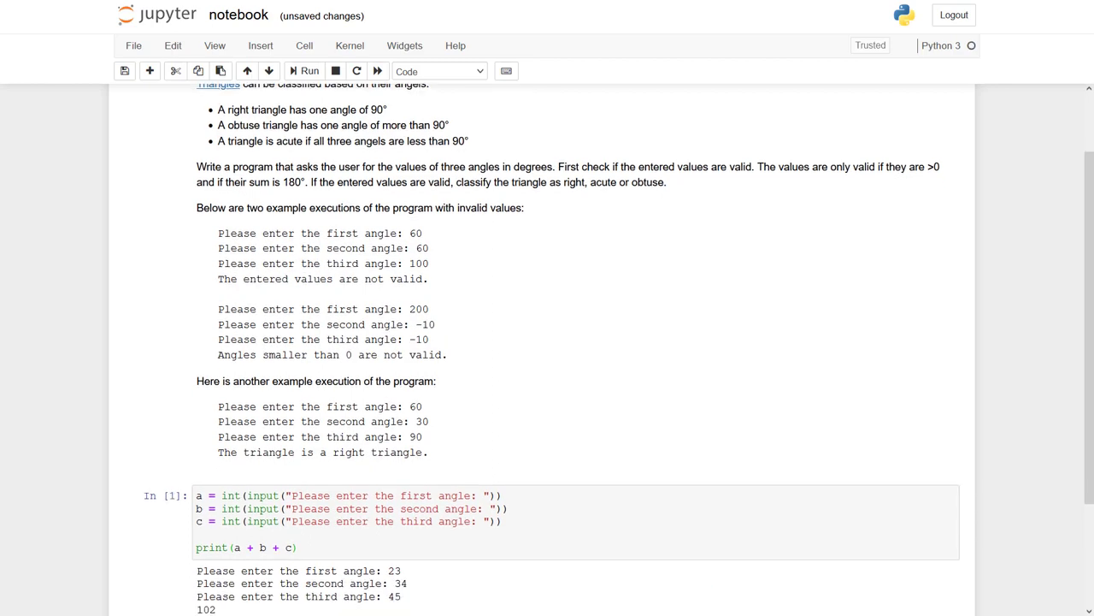
scroll("down", 3)
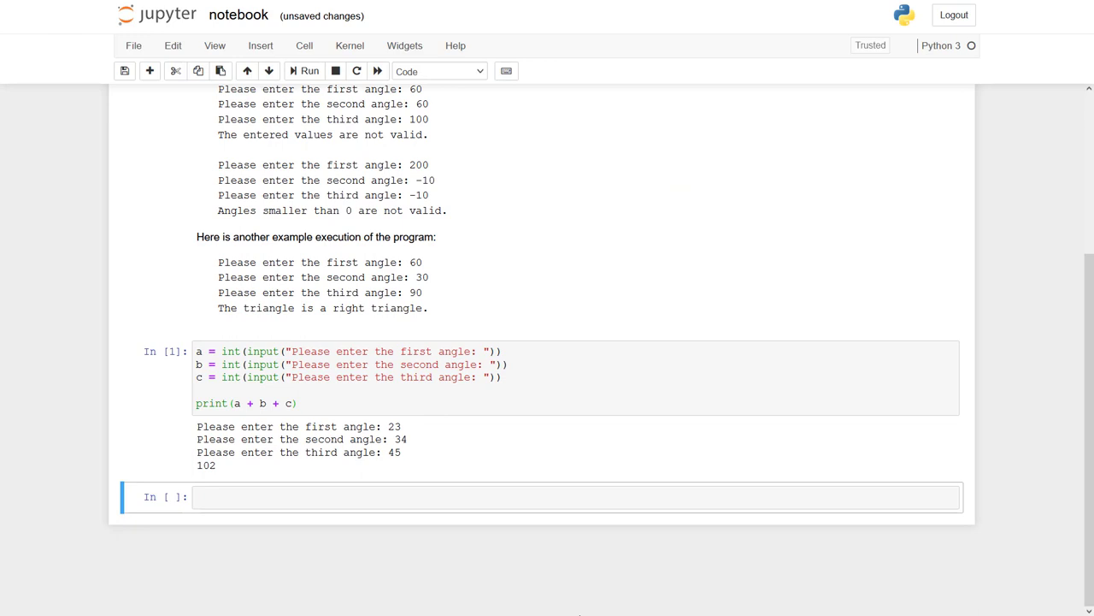
mouse_move(458, 564)
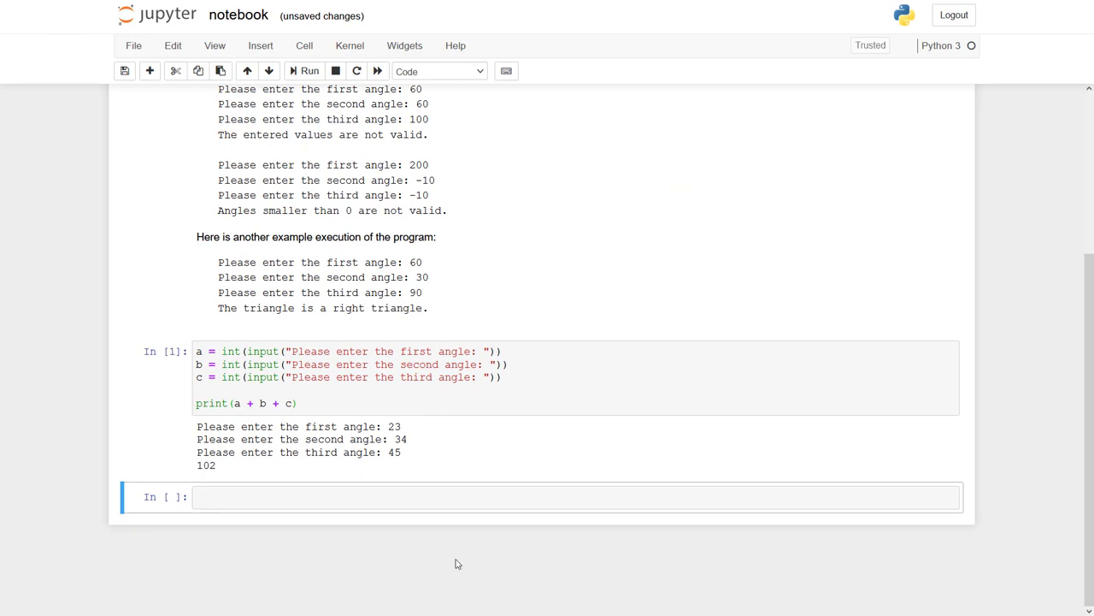
Step: Add if a <= 0 or b <= 0 or c <= 0 printing the pasted invalid-angles message
left_click(294, 404)
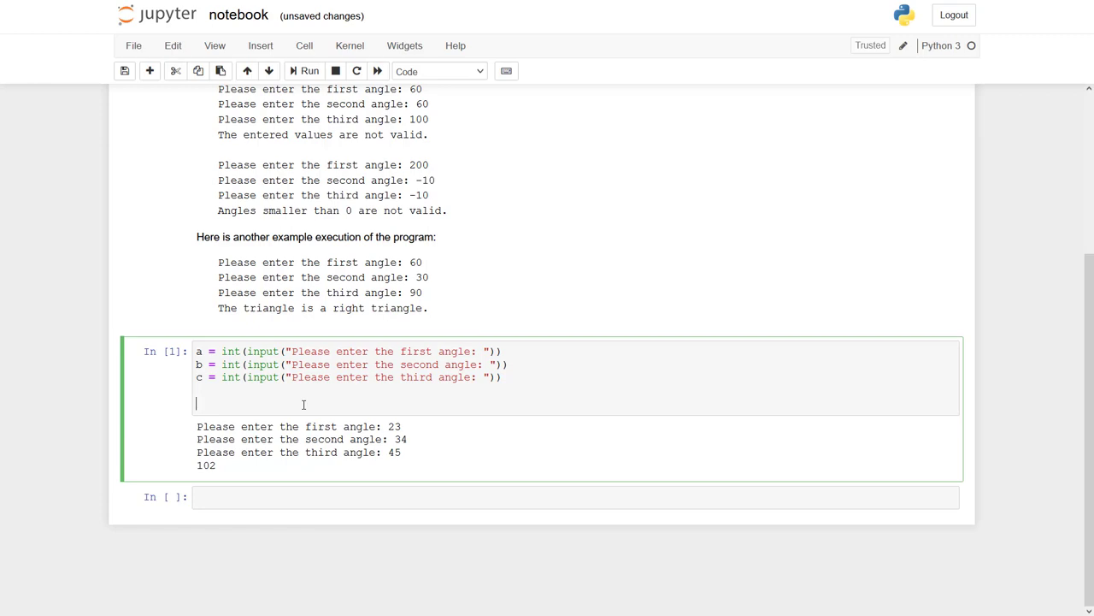
type("if")
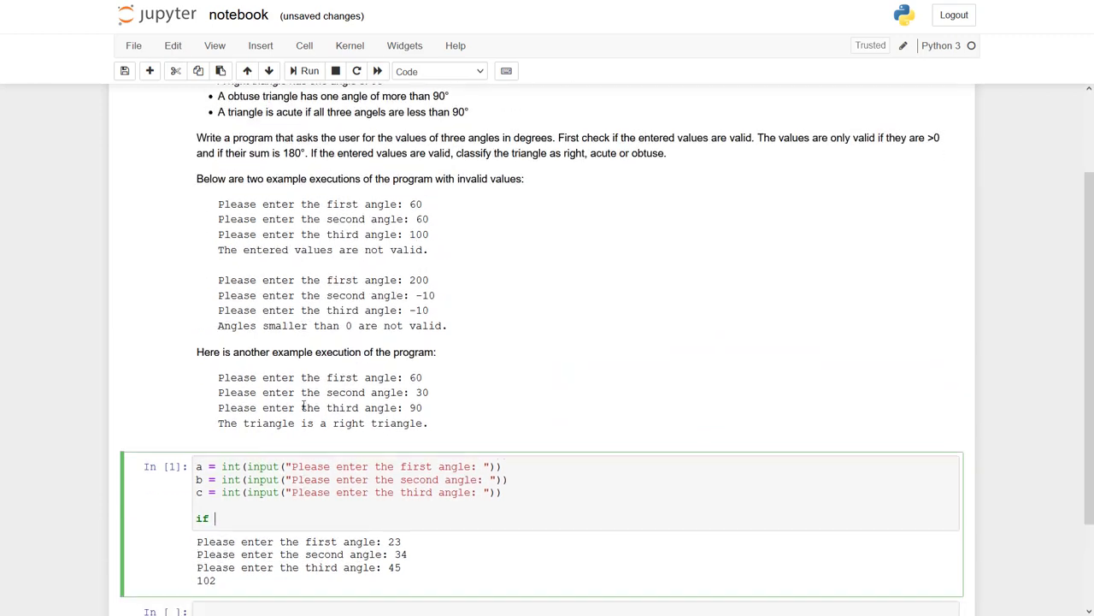
type("a <")
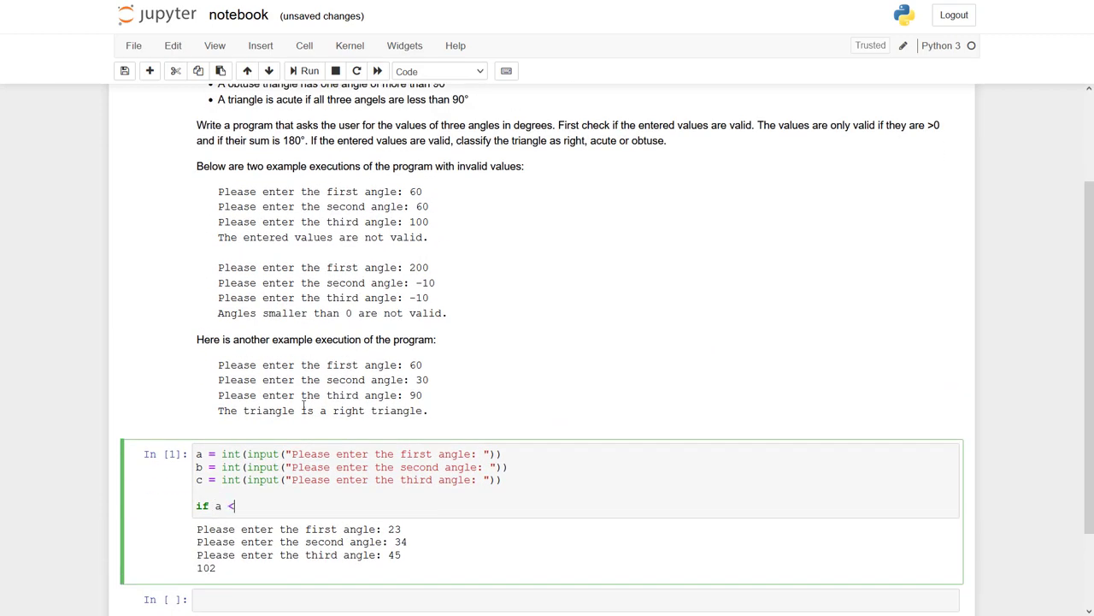
type("= 0")
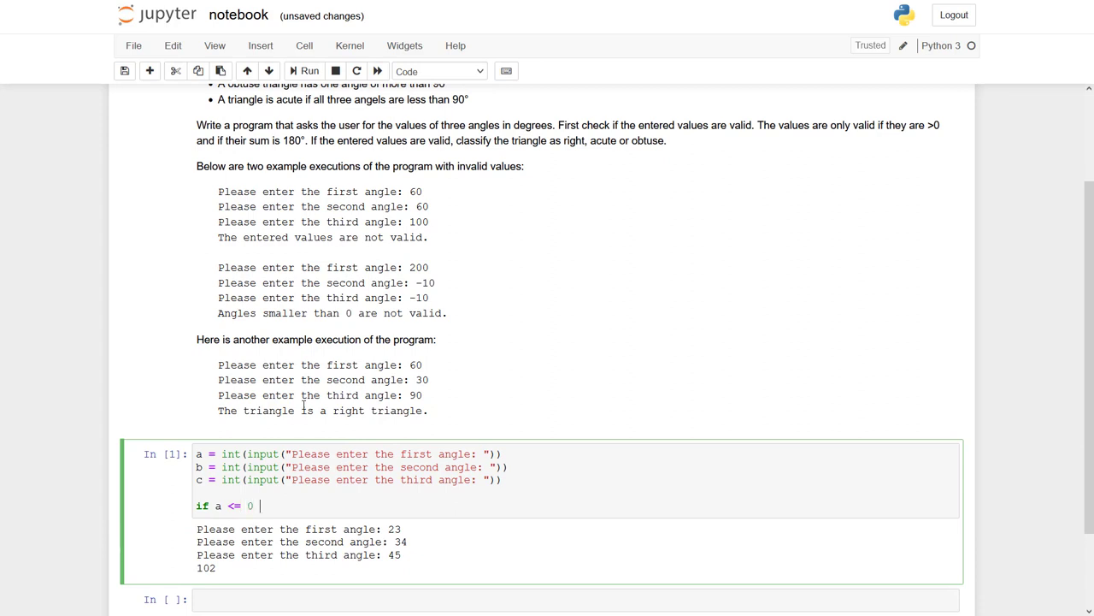
type("or b <")
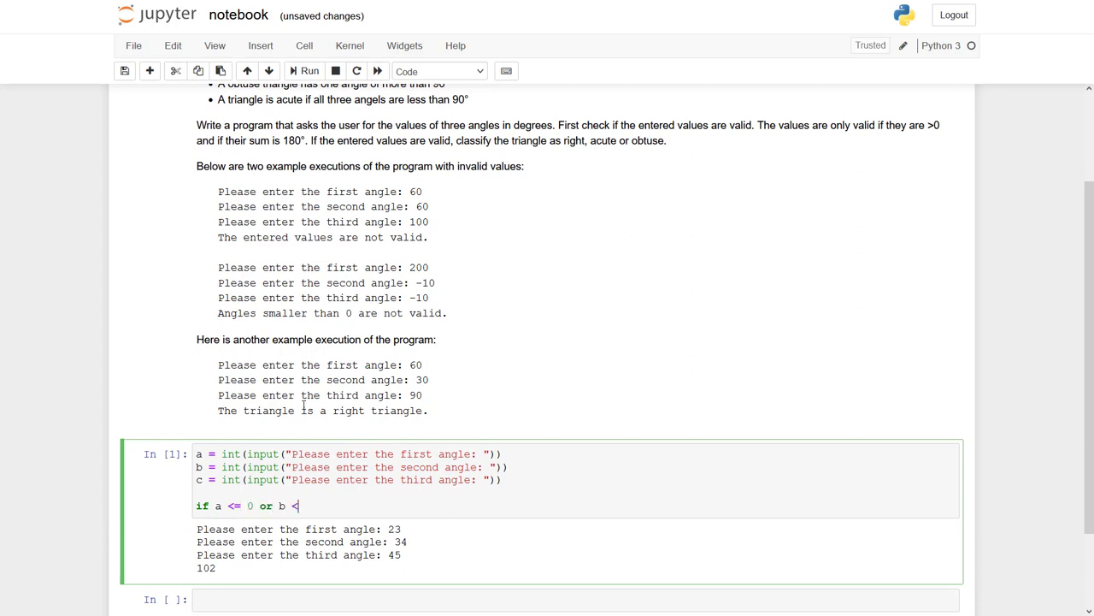
type("= 0 or c <")
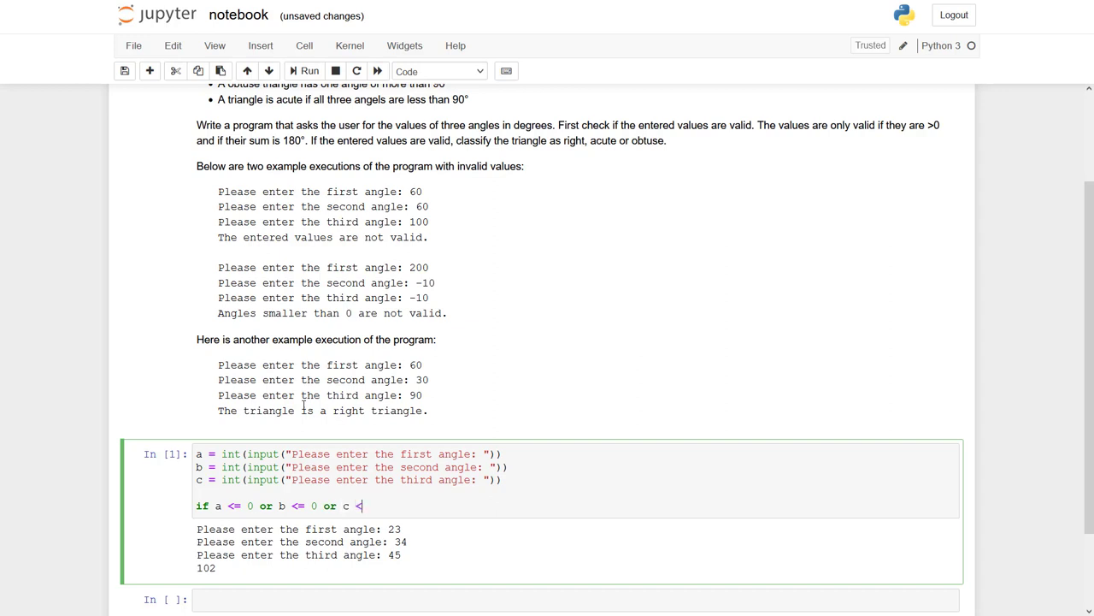
type("= 0:")
type("p")
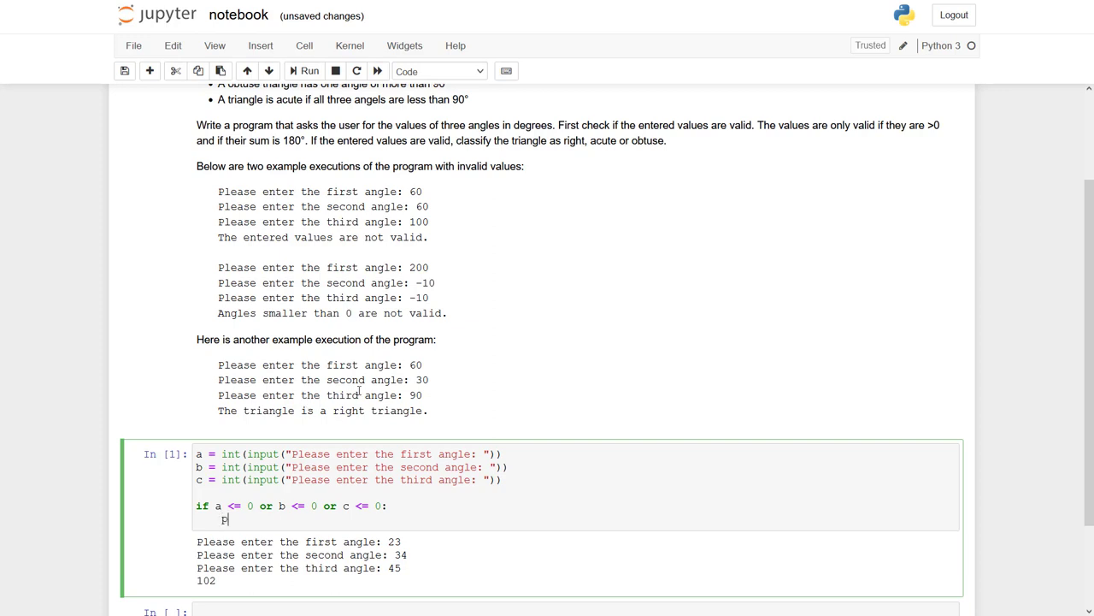
type("rint(\"")
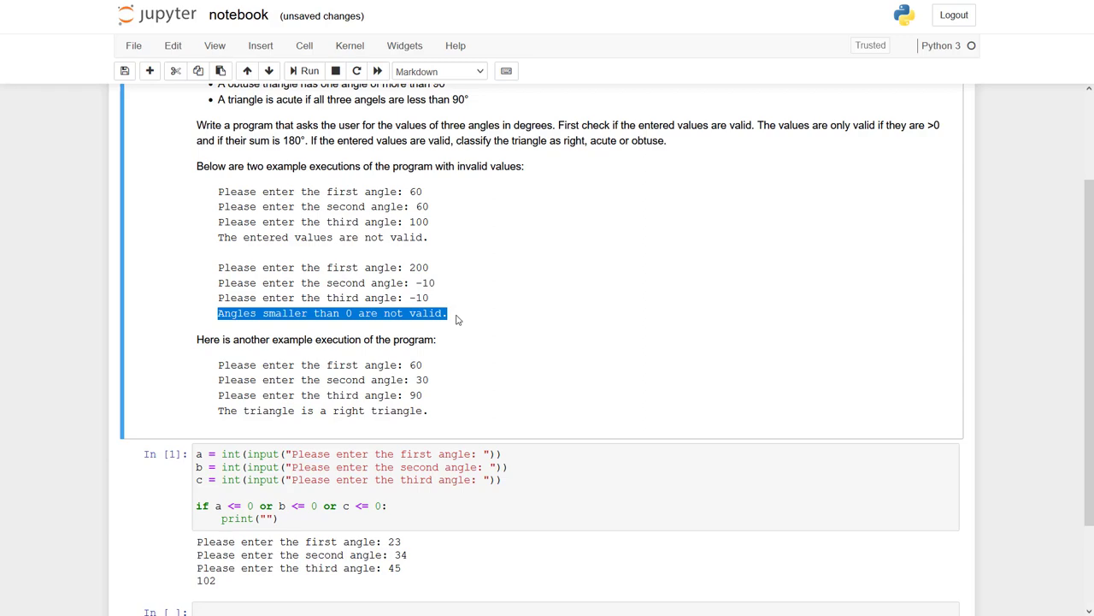
key("ctrl+v")
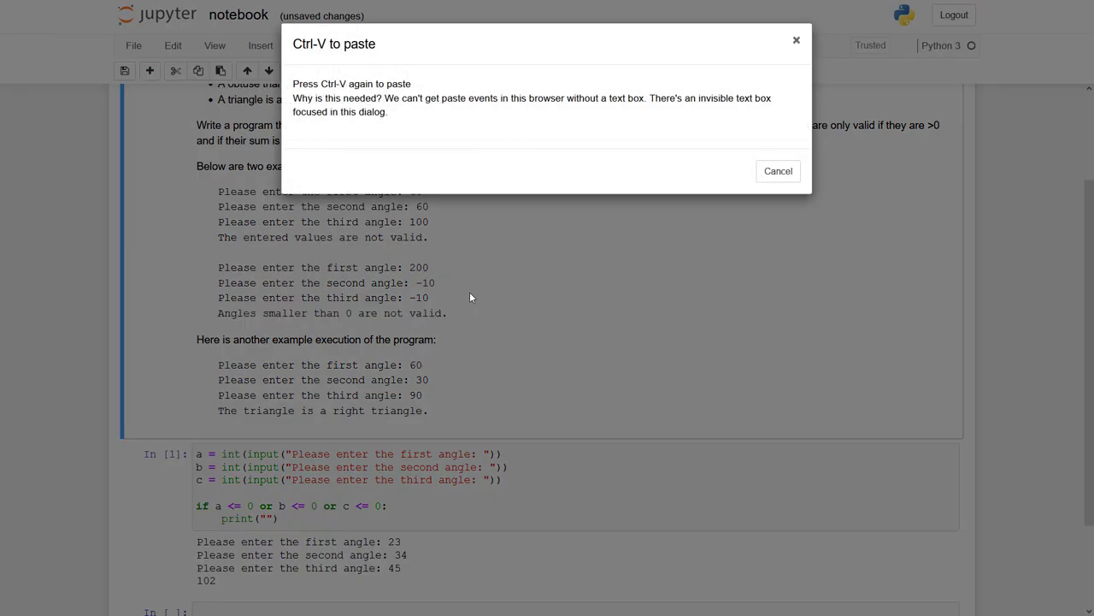
left_click(778, 171)
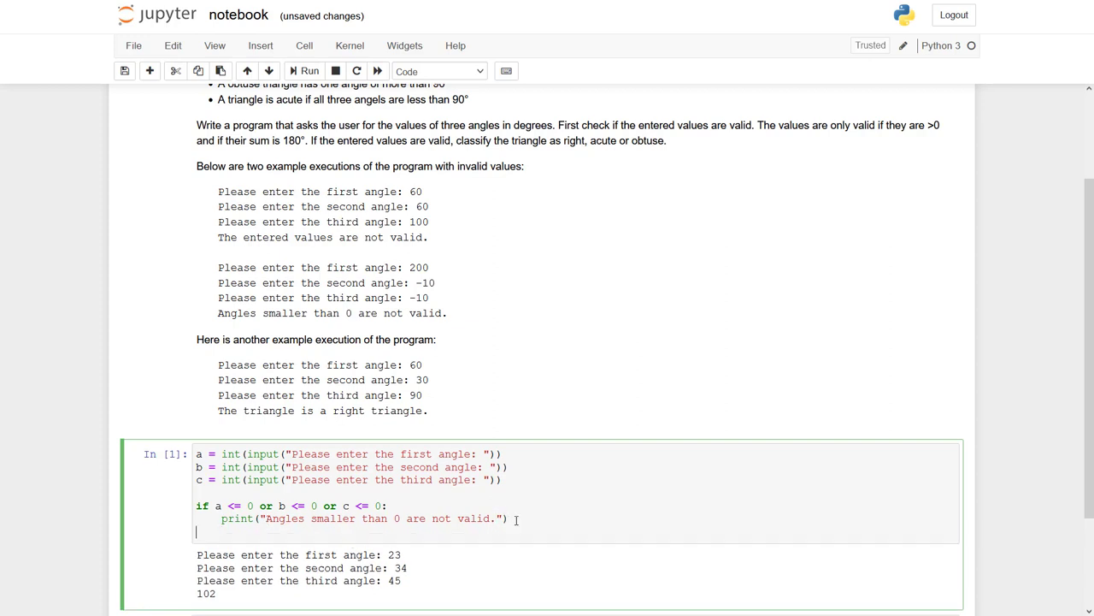
Step: Add the else branch with print("ok")
type("pri")
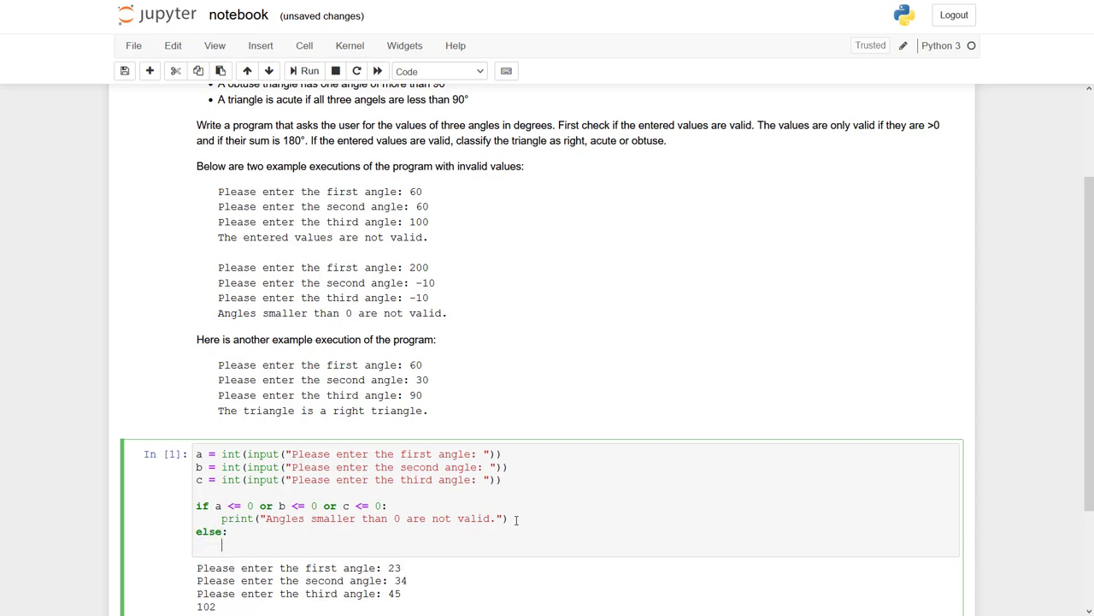
type("print()")
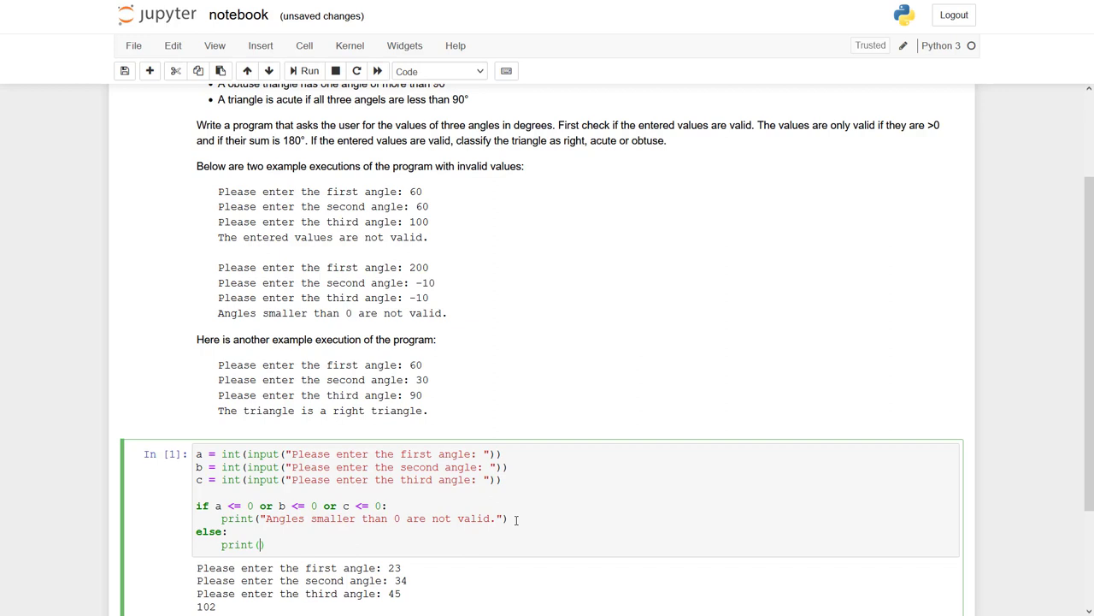
type("\"ok\"")
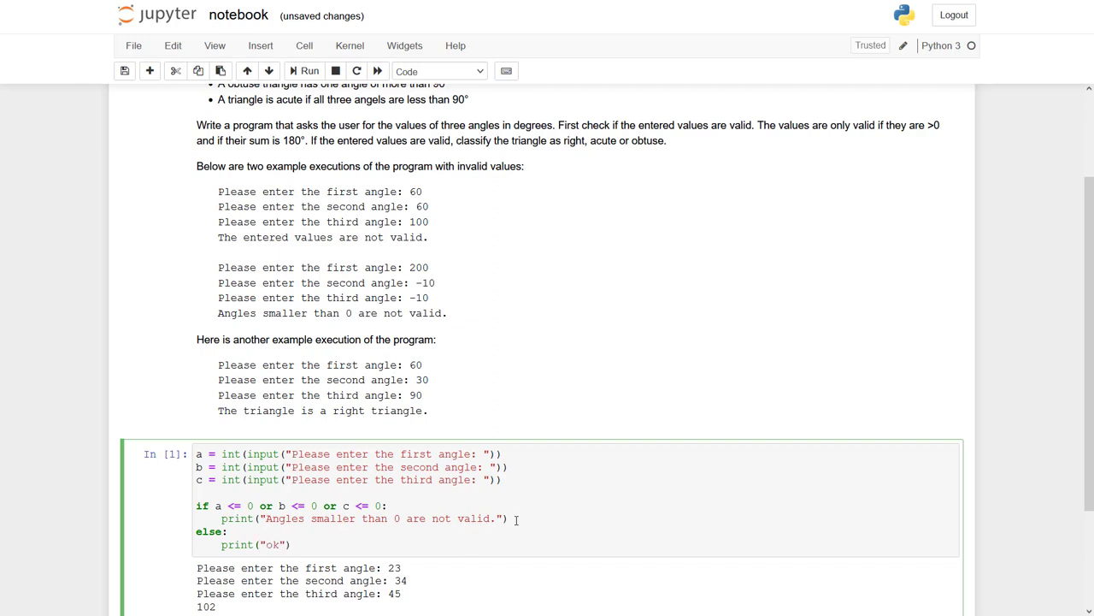
Step: Run the validity check with 23, 34, 45 and then 0, 23, 45, rewording the message to 'smaller or equal'
left_click(300, 72)
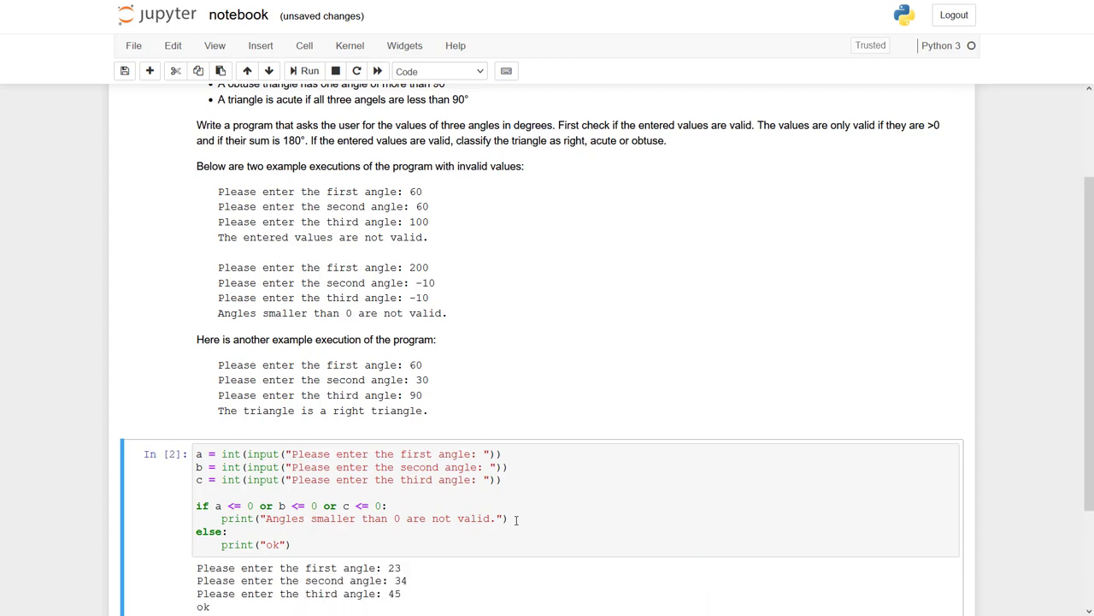
scroll("down", 3)
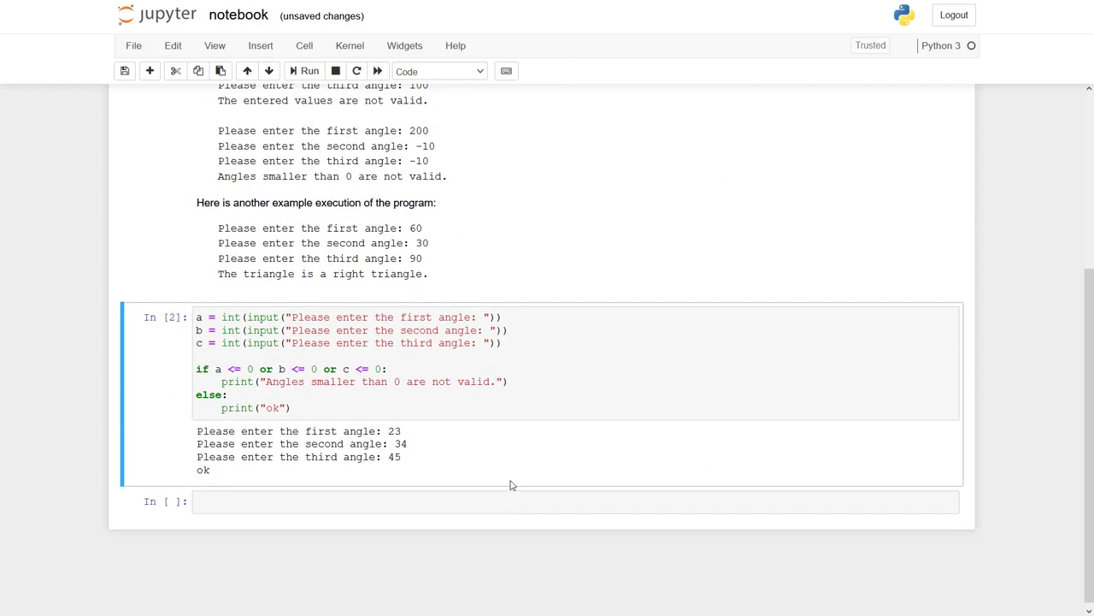
mouse_move(267, 472)
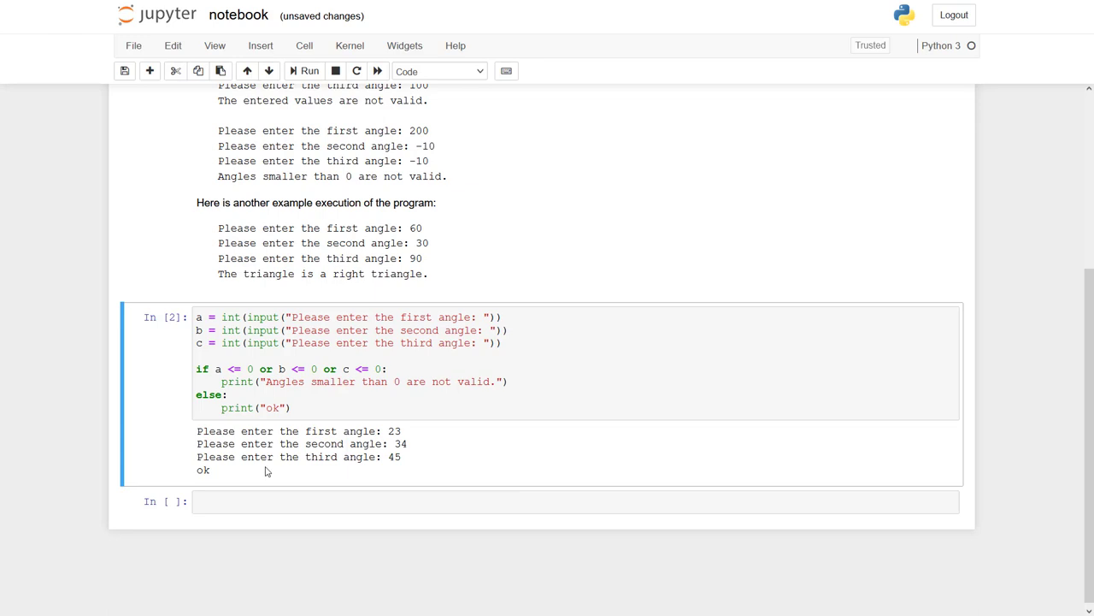
left_click(331, 407)
type("0")
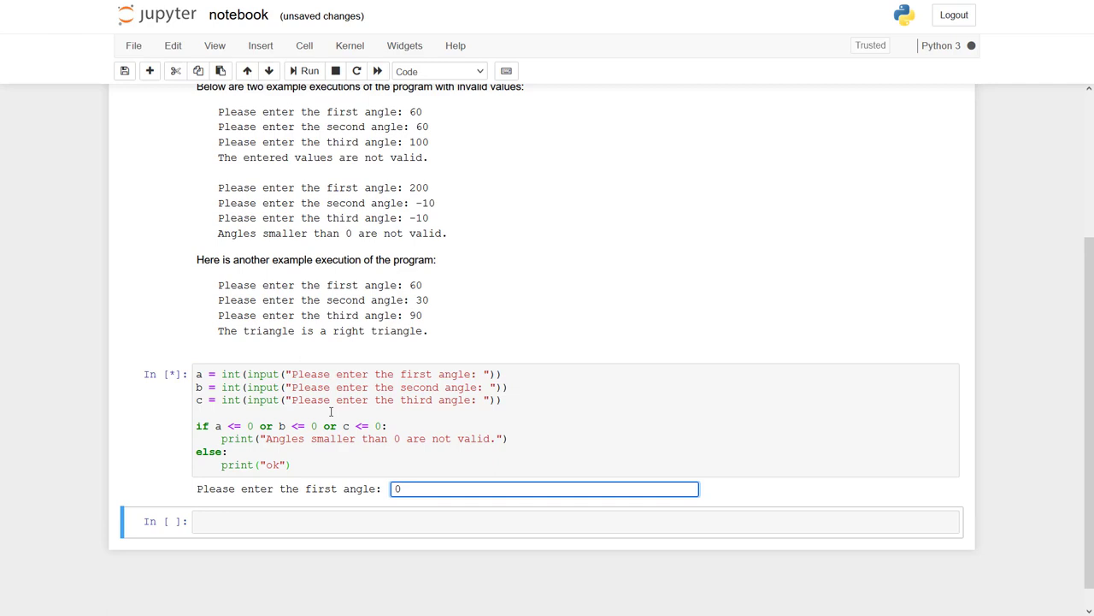
type("45")
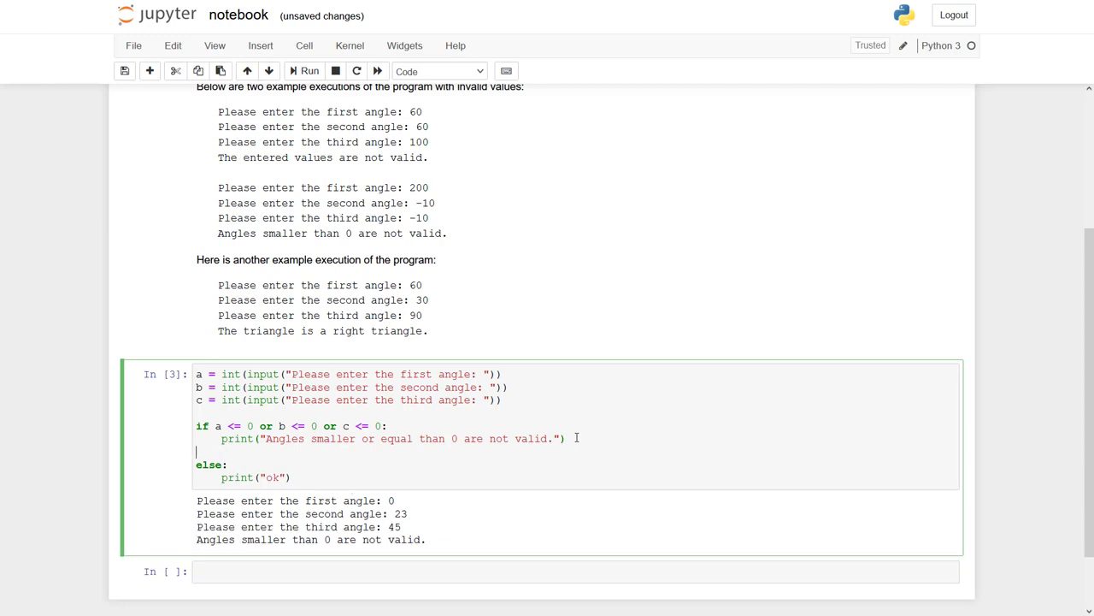
Step: Add the condition elif a + b + c != 180 for a wrong angle sum
type("elif:")
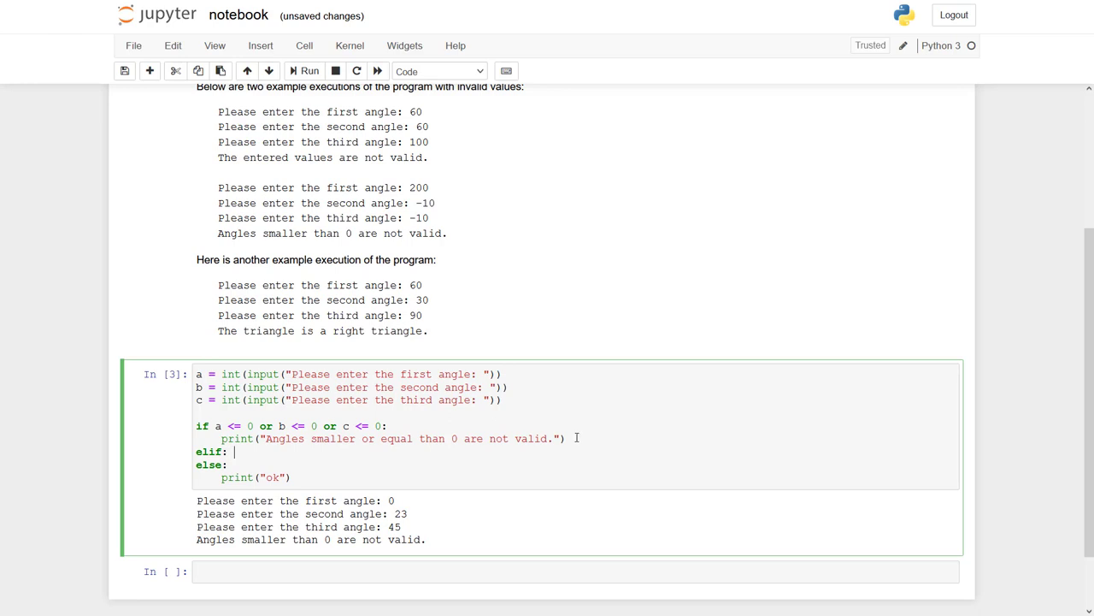
type("a")
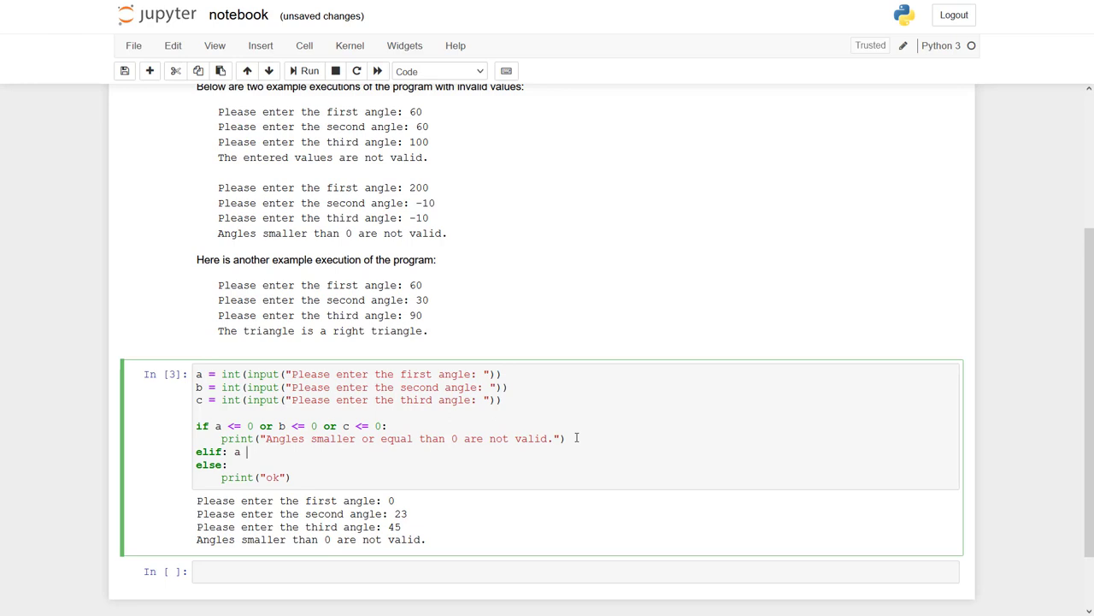
type("*")
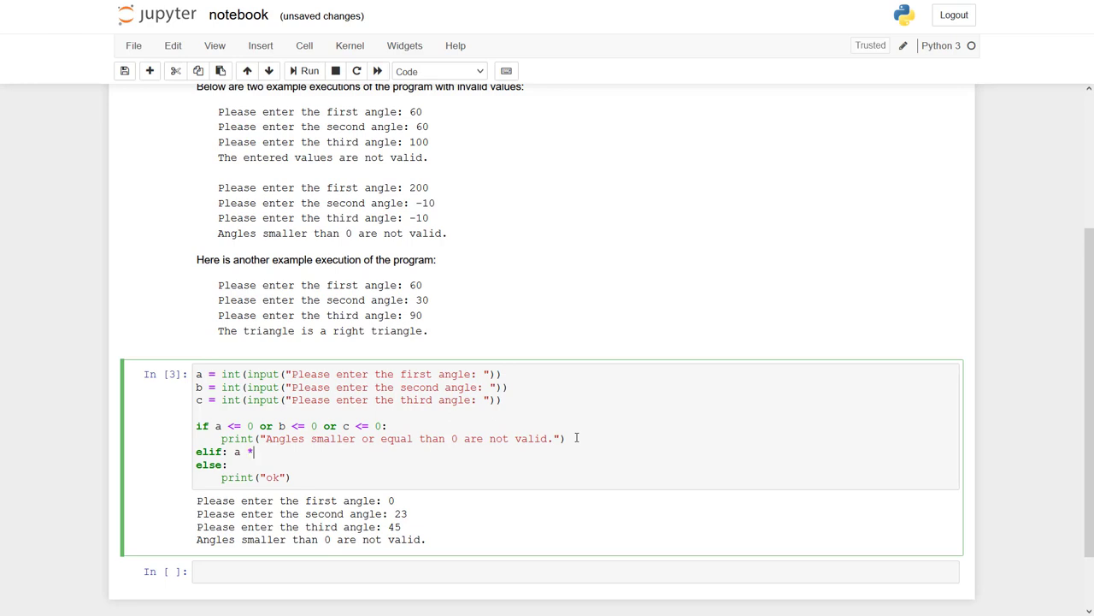
key("Backspace")
type("+ b +")
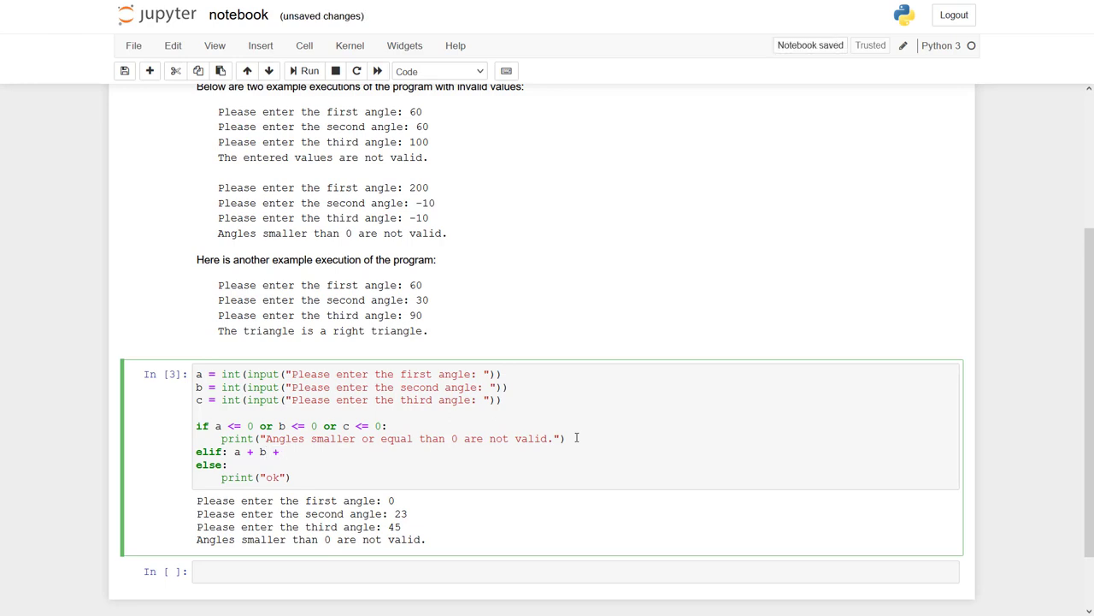
type("c")
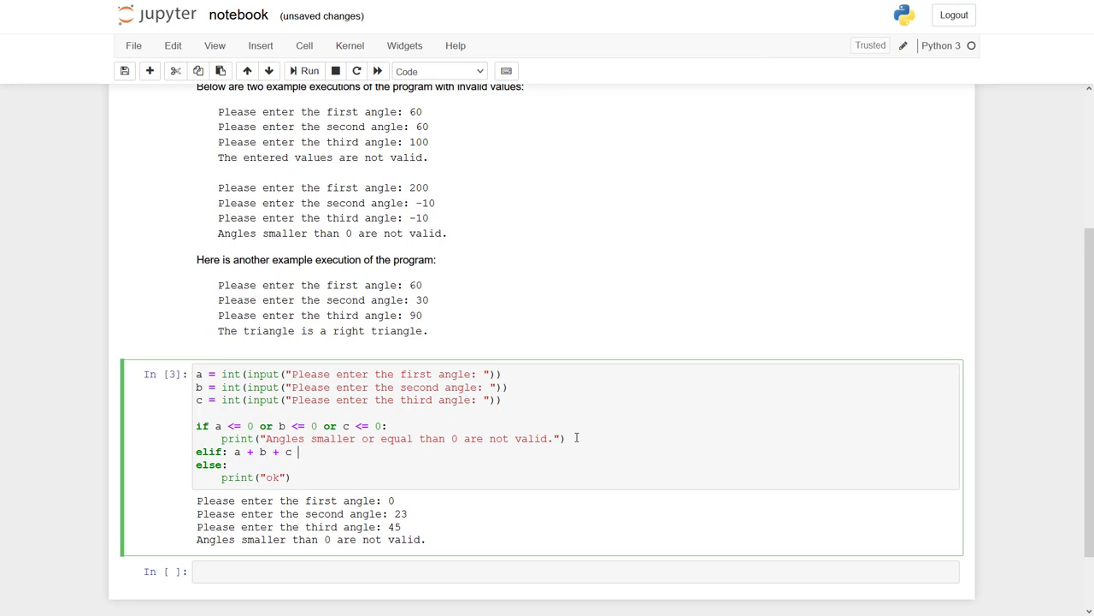
type("!")
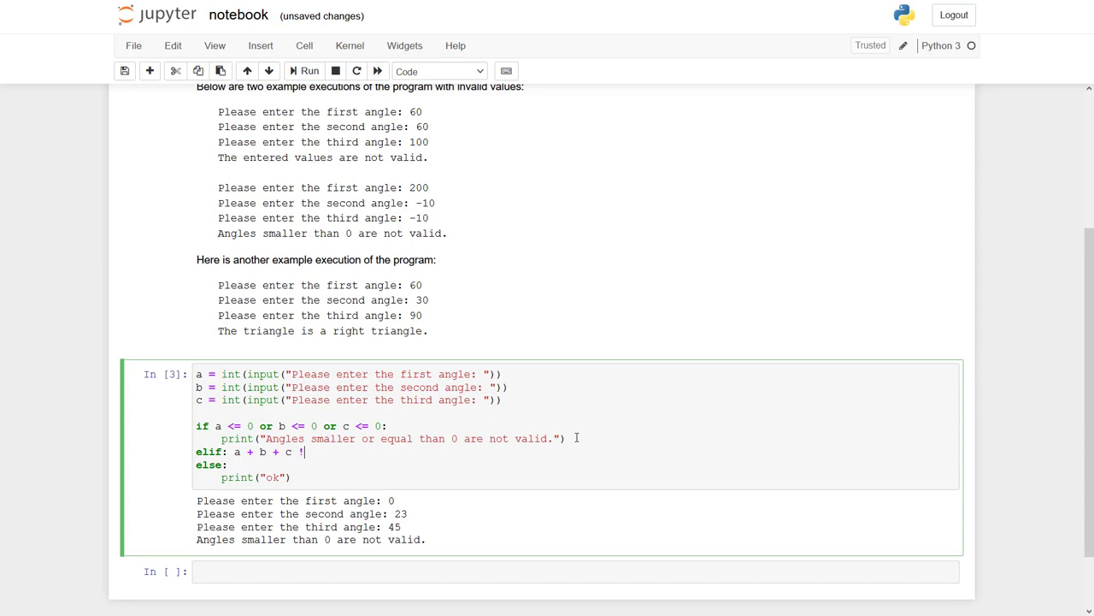
type("= 180:")
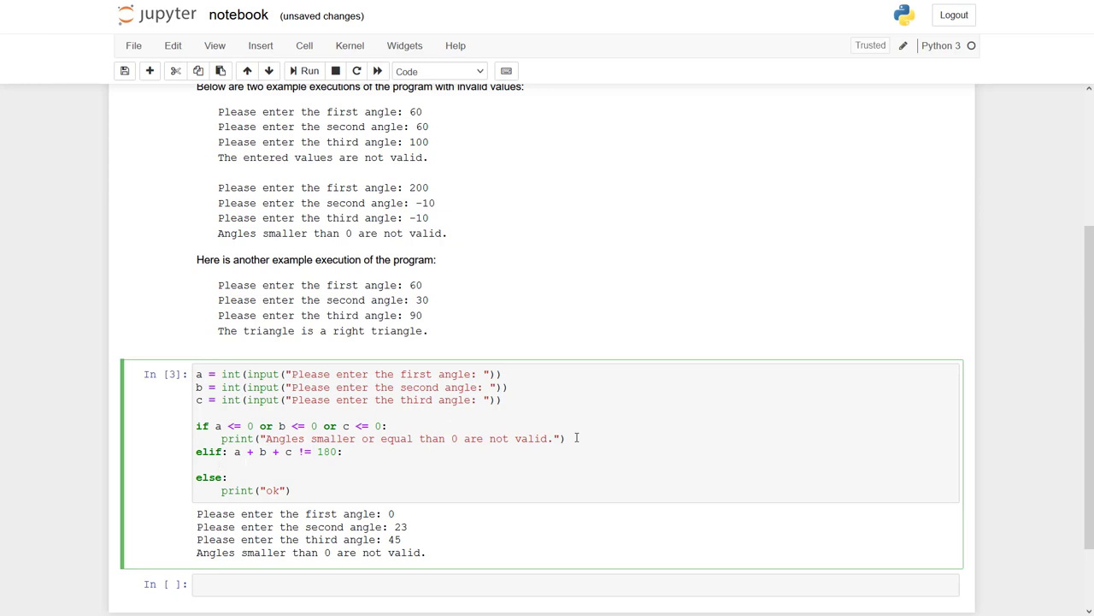
Step: Print "The entered values are not valid." there and test with 60, 60, 60 giving ok
type("print ()")
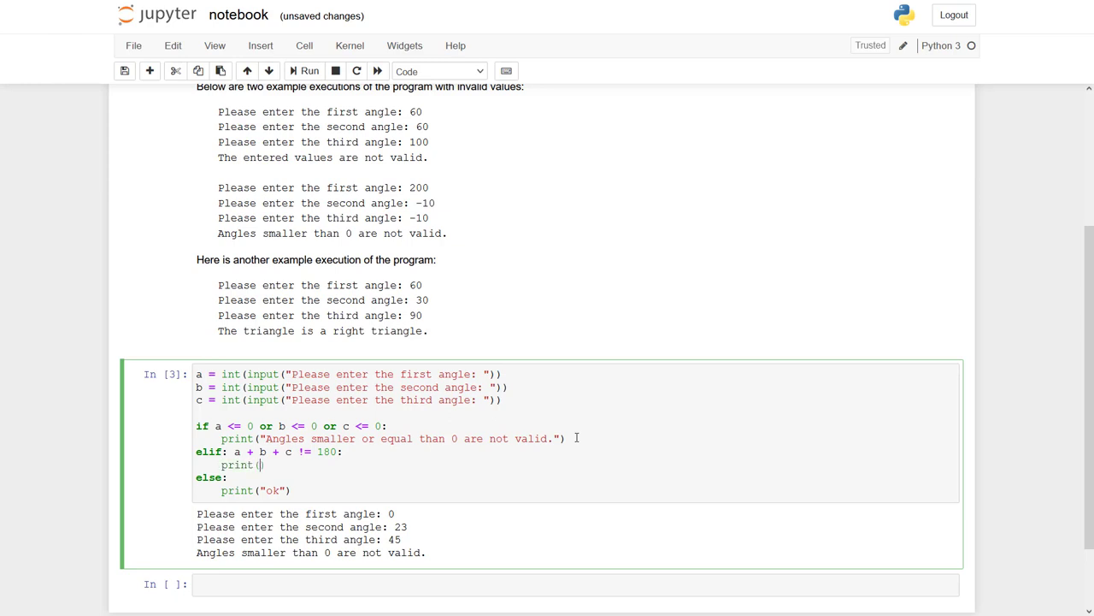
type("\"\"")
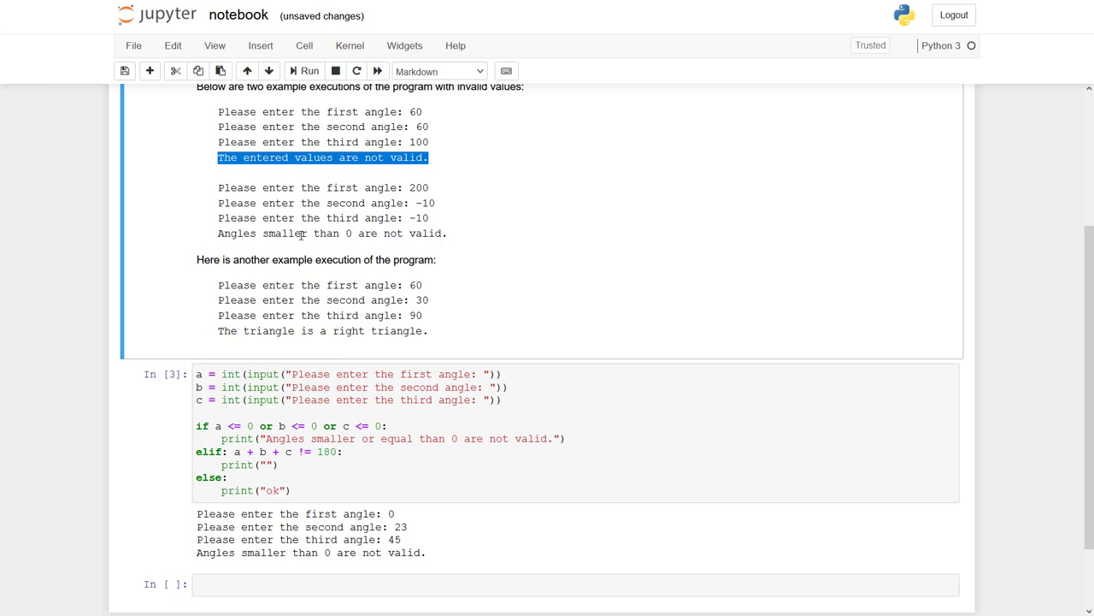
left_click(267, 466)
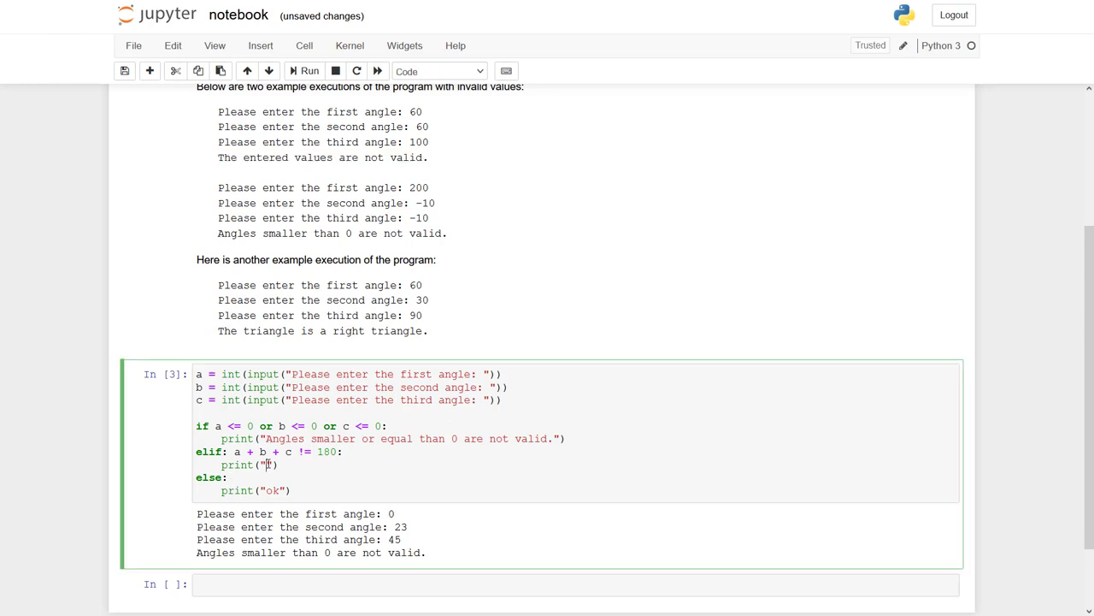
type("The entered values are not valid.")
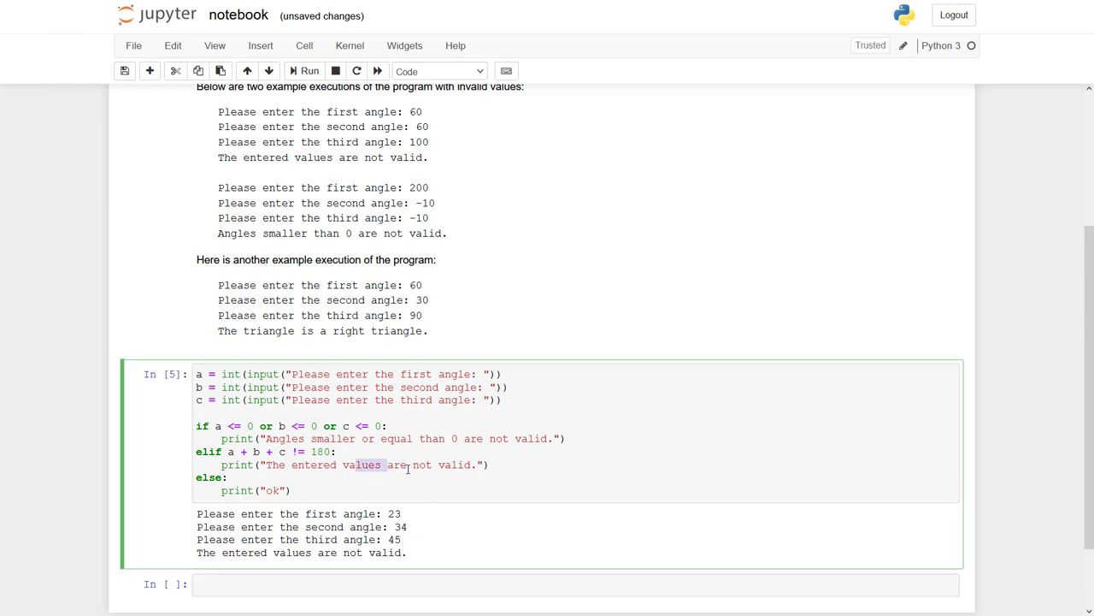
left_click(304, 72)
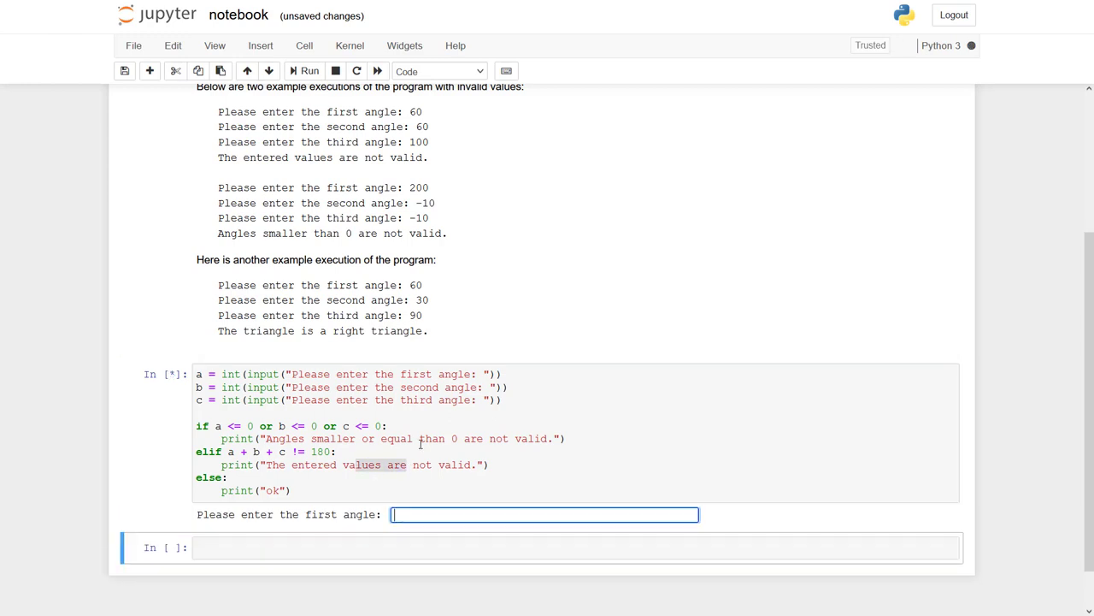
type("60")
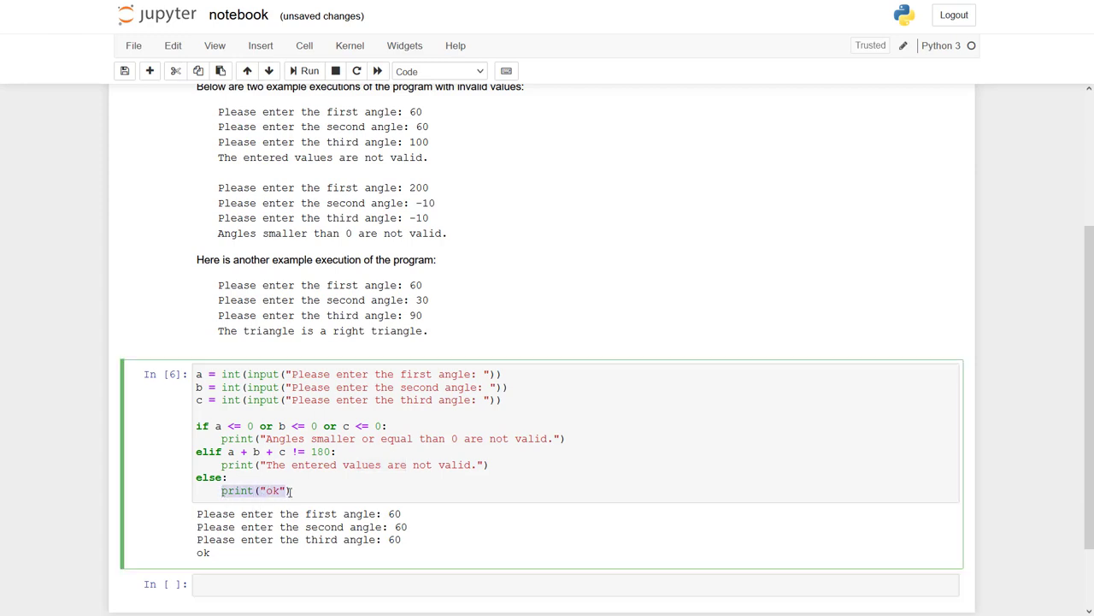
mouse_move(298, 491)
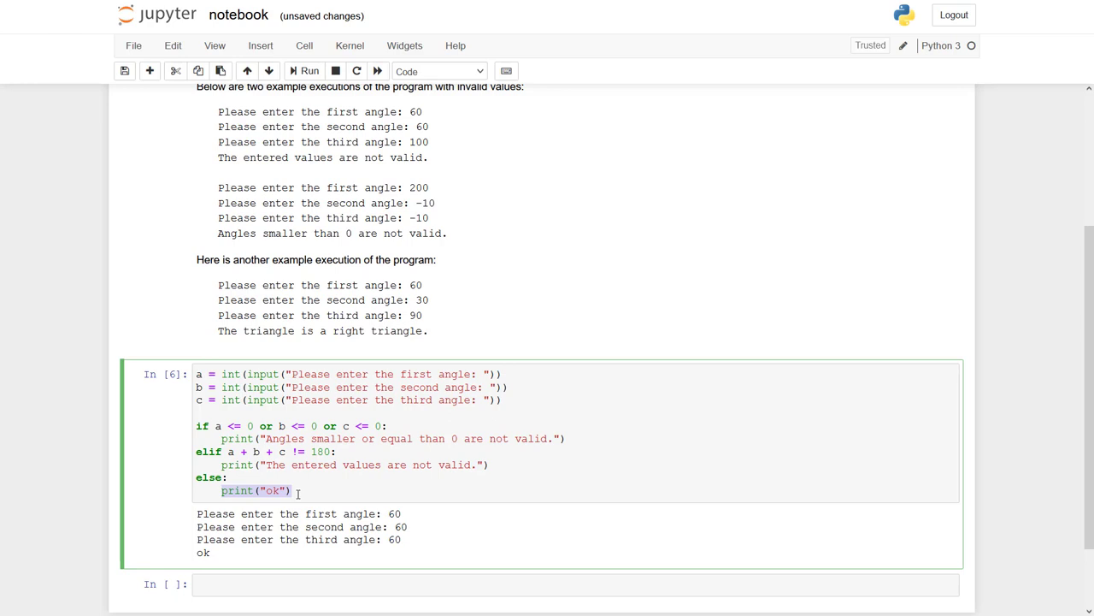
Step: Add the nested condition if a == 90 or b == 90 or c == 90
type("if")
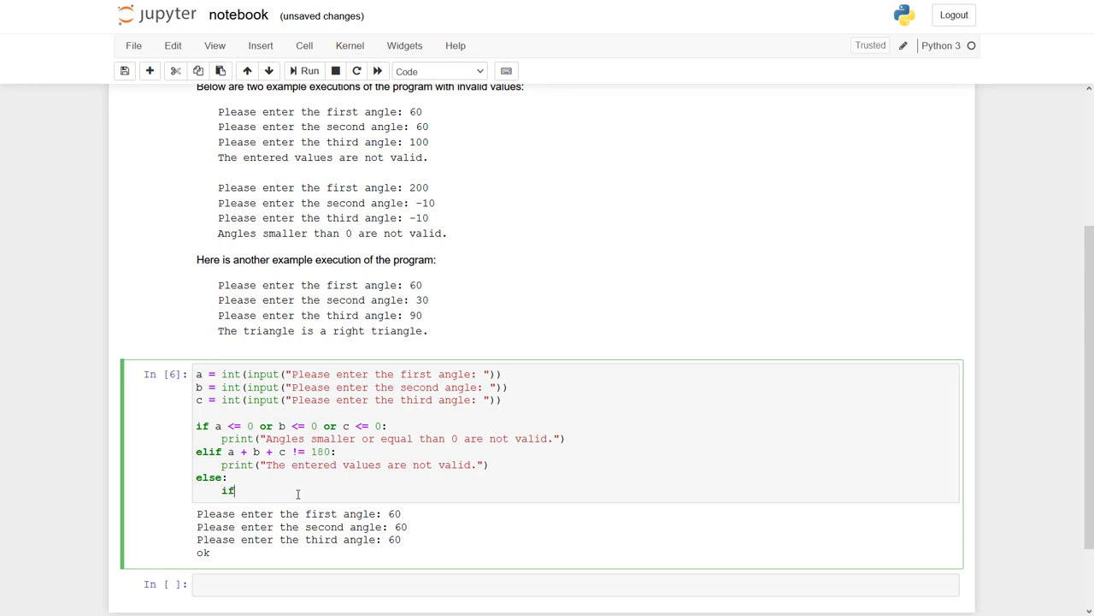
type("\" \"")
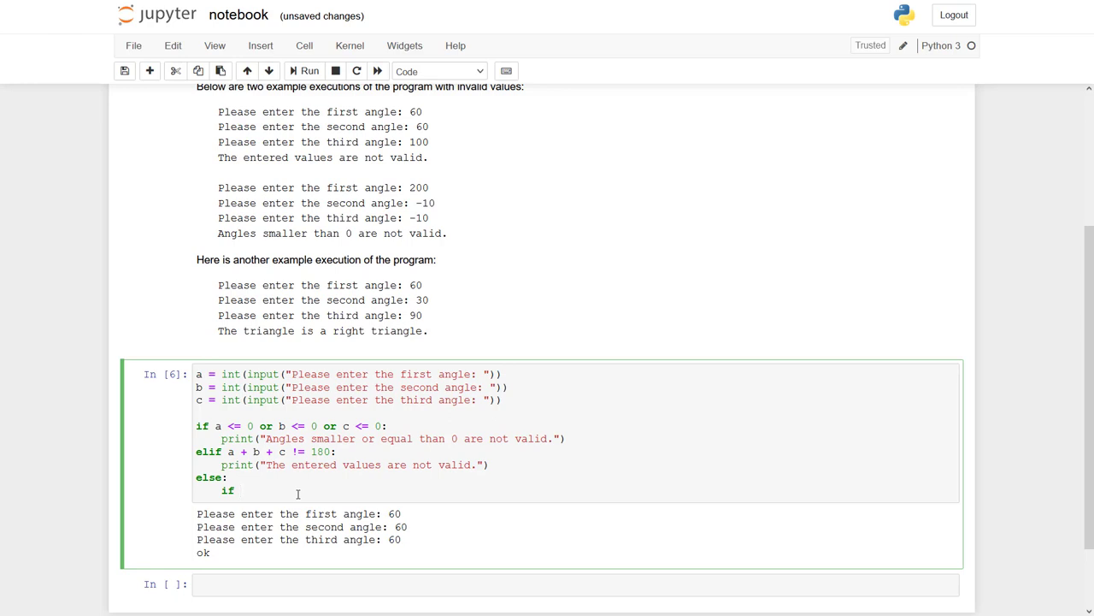
type("a == 90 or b")
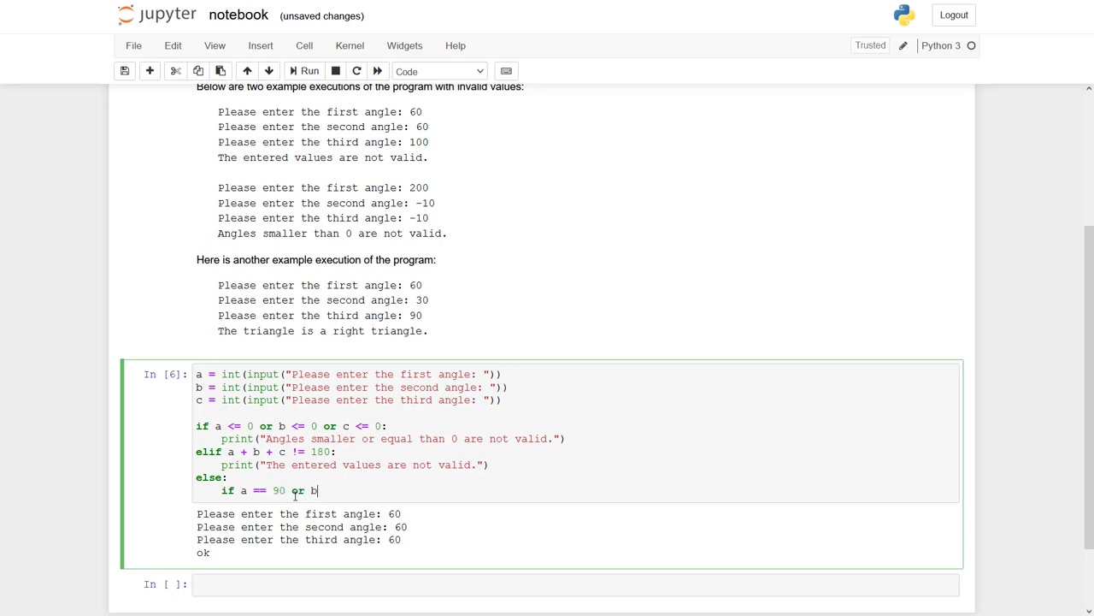
type("== 90")
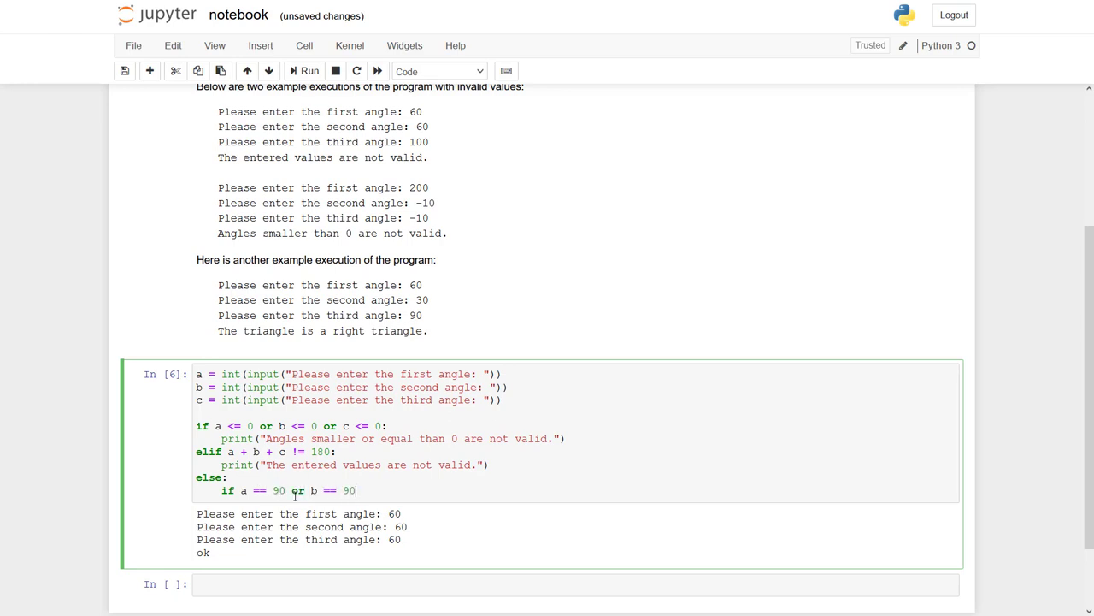
type("or c == 90:")
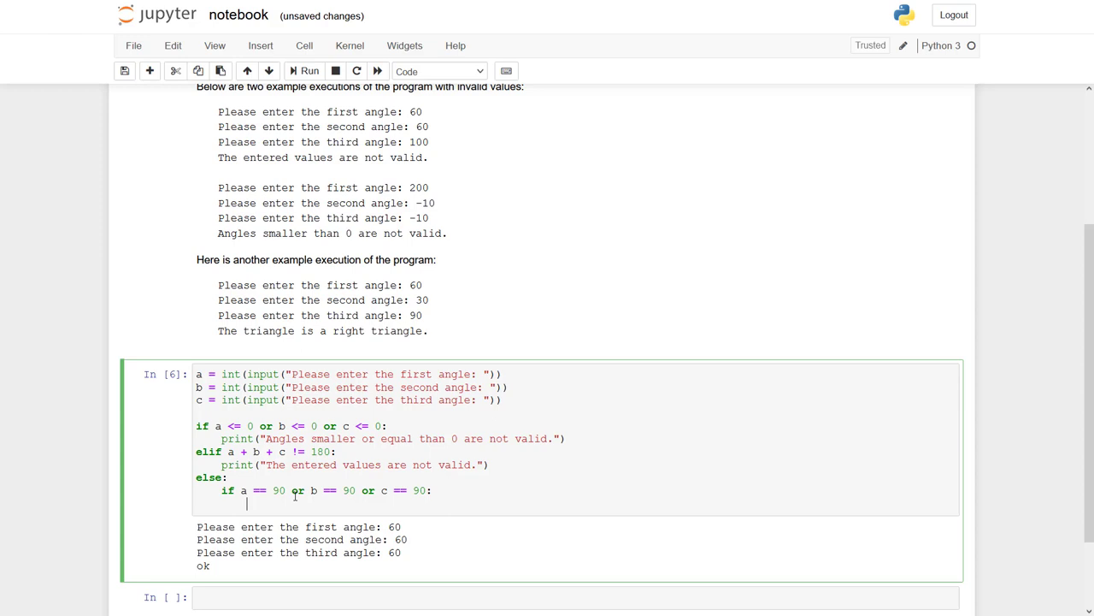
Step: Print "The triangle is a right triangle." else "Not right", and run the cell
type("print")
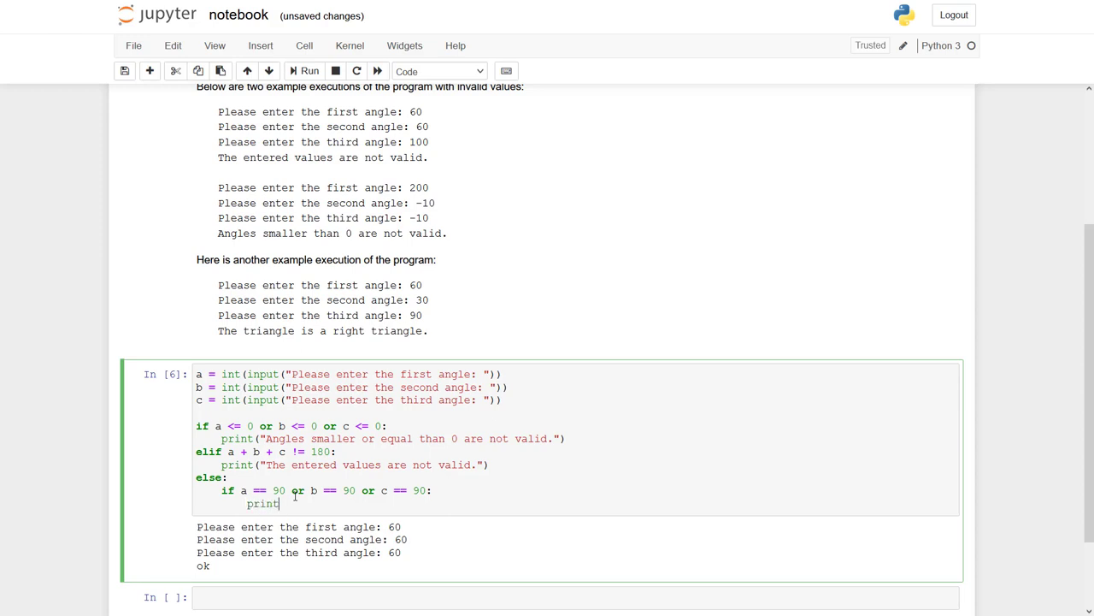
type("()")
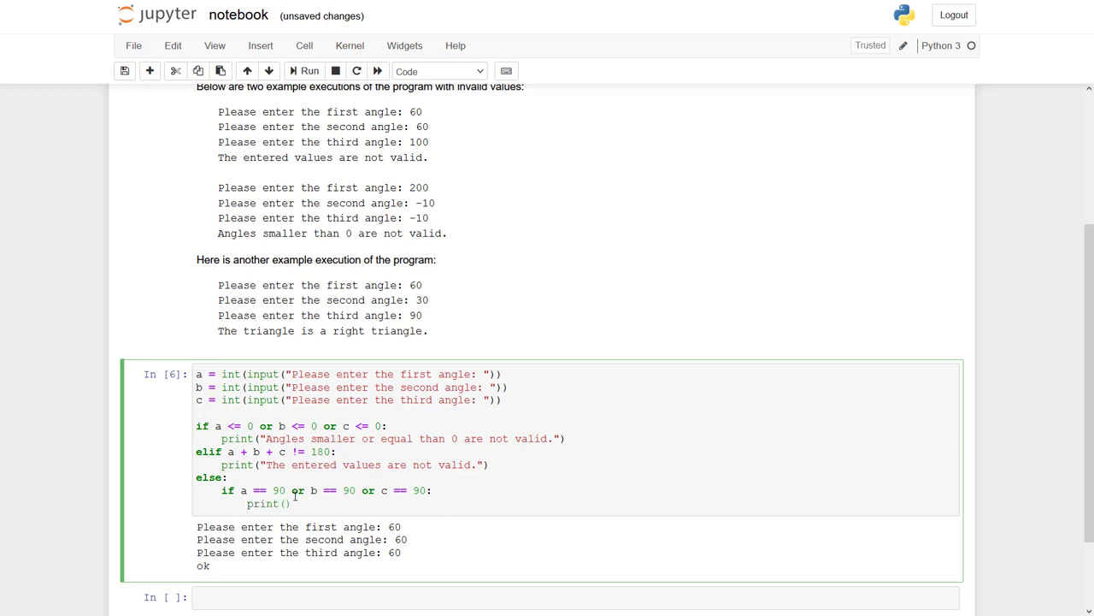
mouse_move(215, 331)
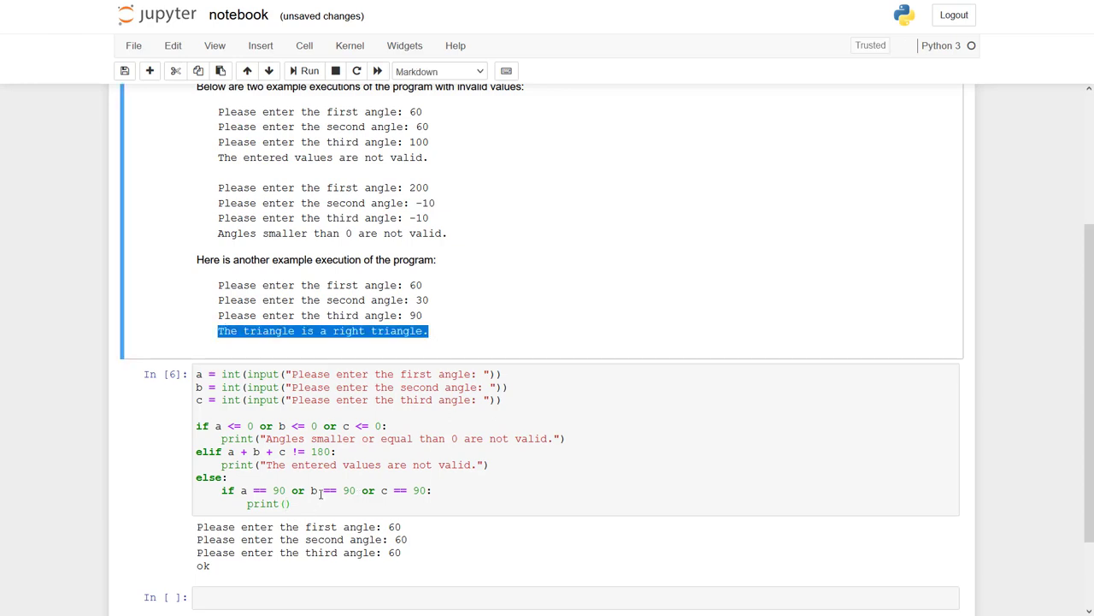
type("\"\"")
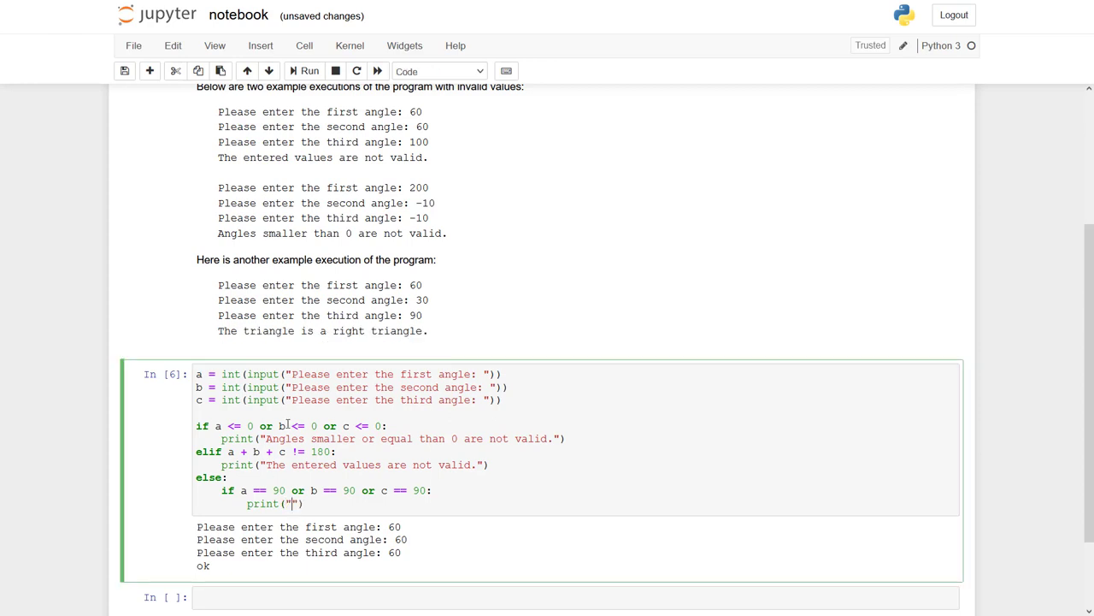
type("The triangle is a right triangle.")
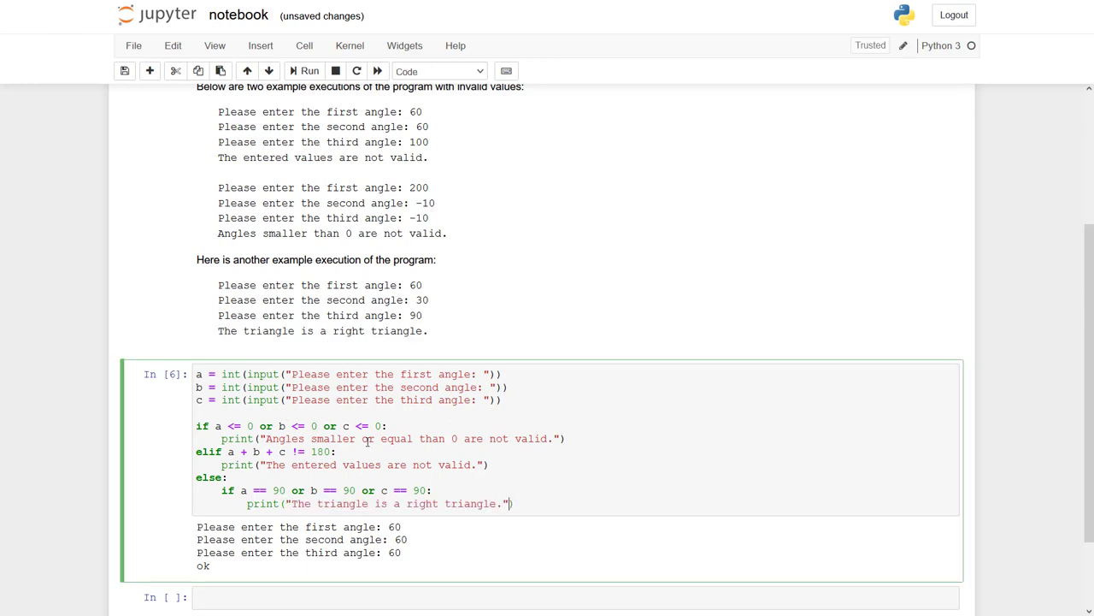
type("else:")
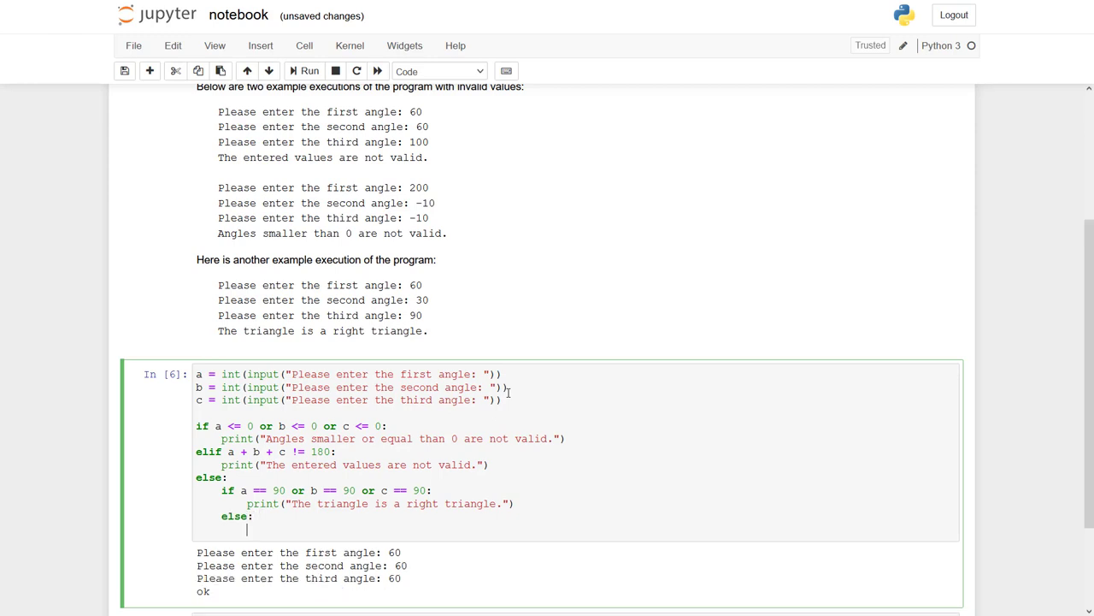
type("print()")
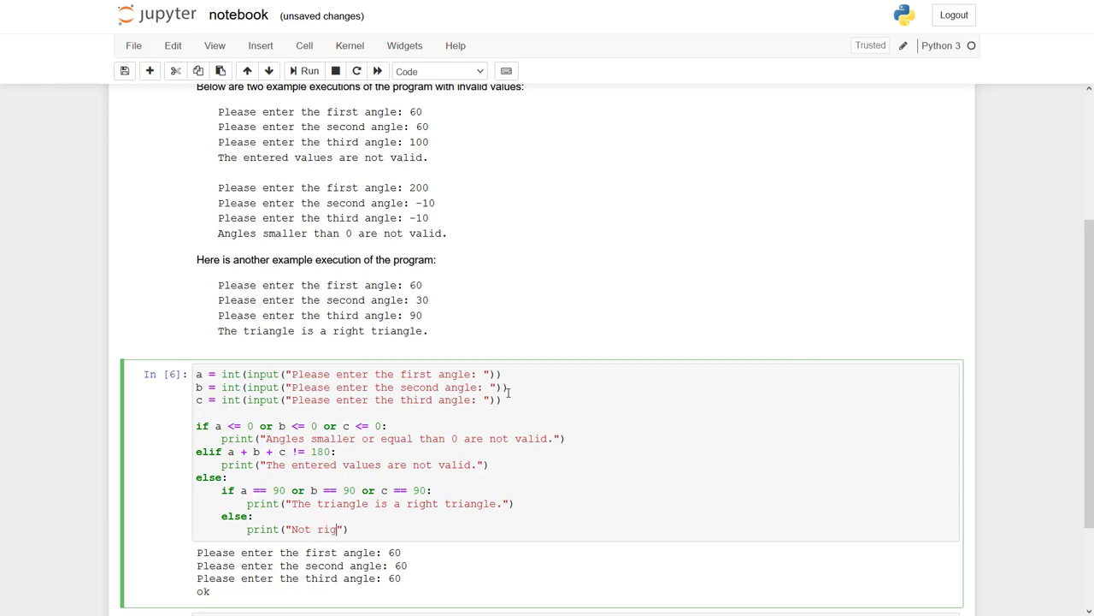
left_click(304, 72)
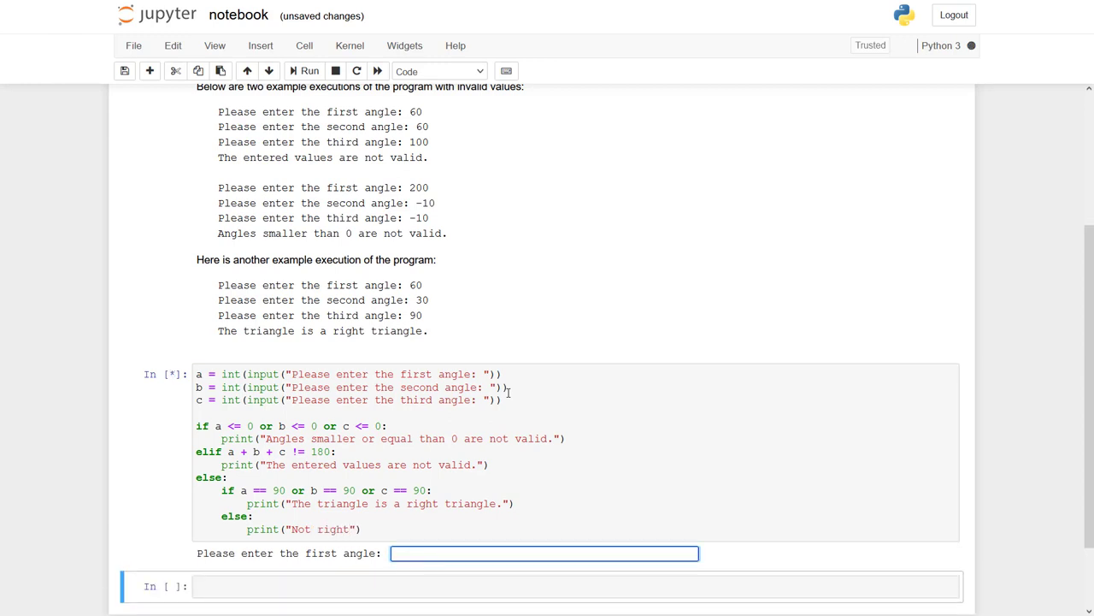
Step: Test with 90-angle input, then 60, 60, 60 printing "Not right", and reselect the else branch
type("90")
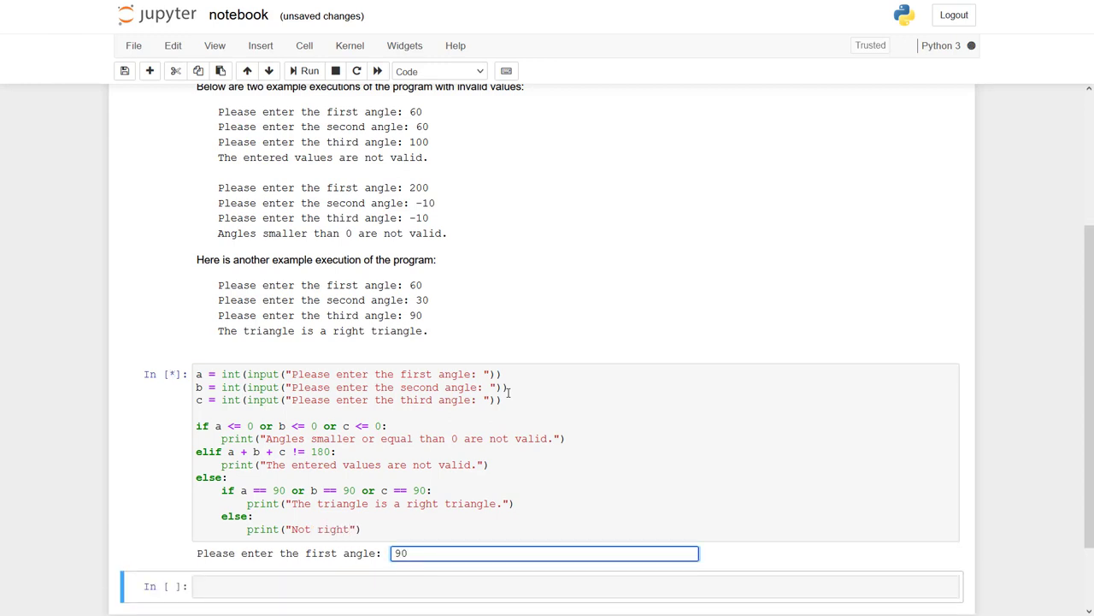
type("90")
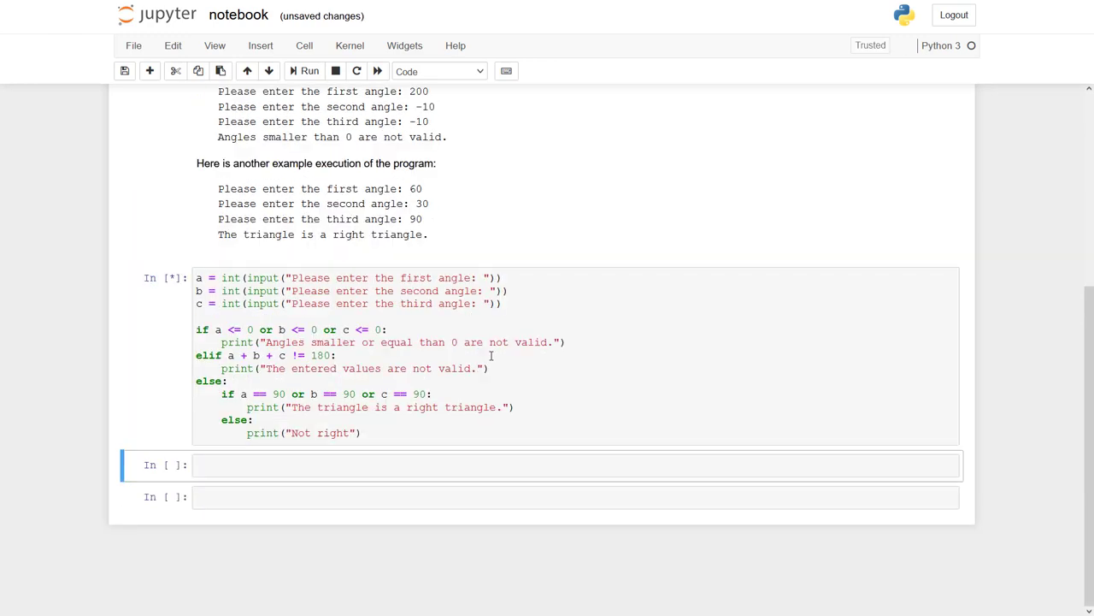
left_click(304, 72)
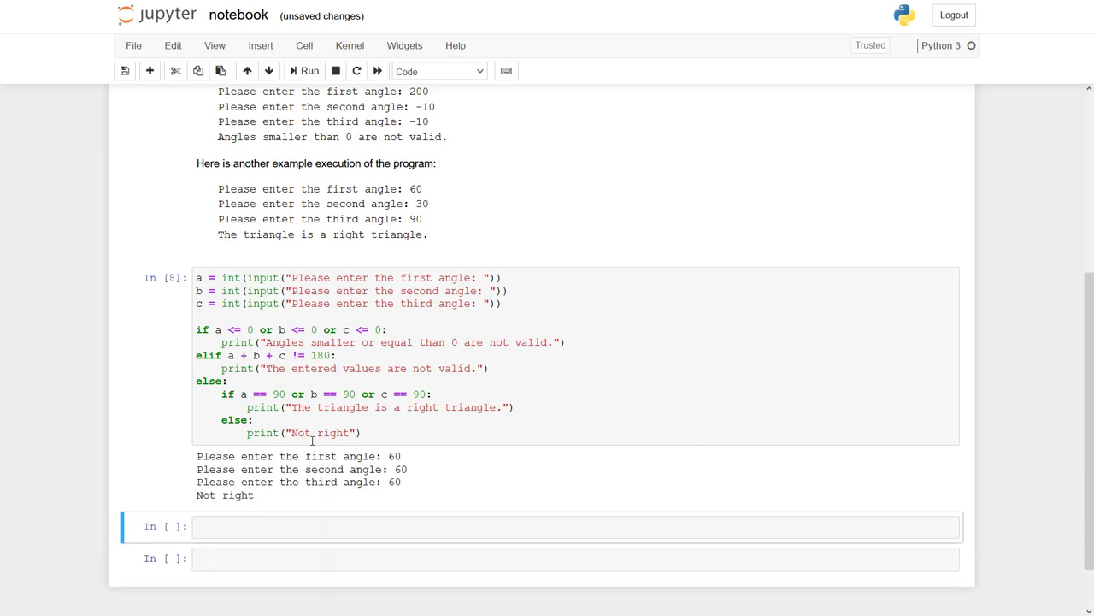
mouse_move(284, 436)
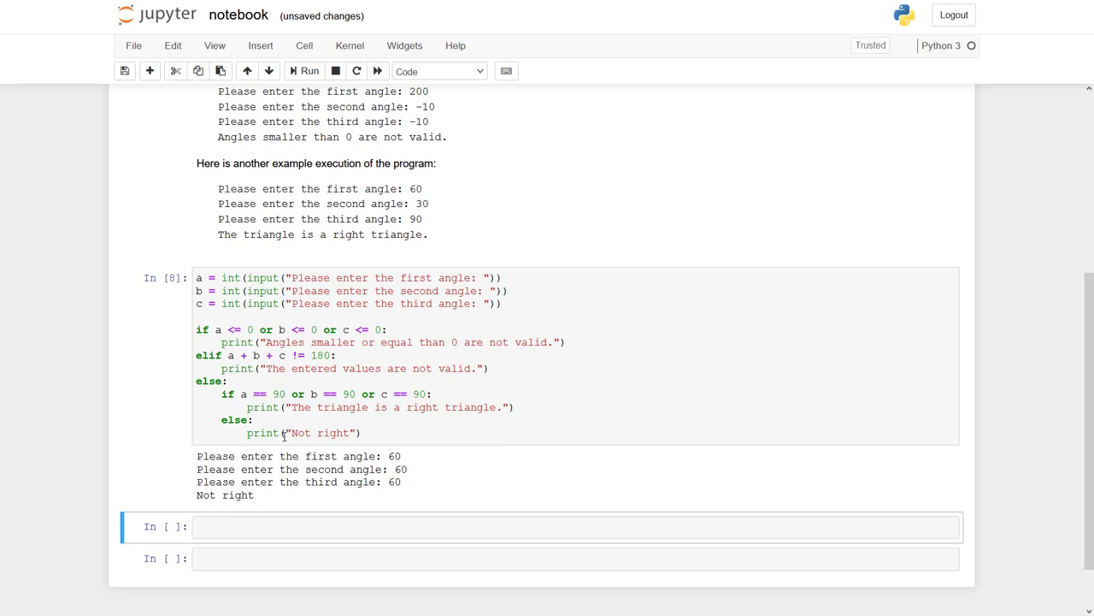
left_click(265, 420)
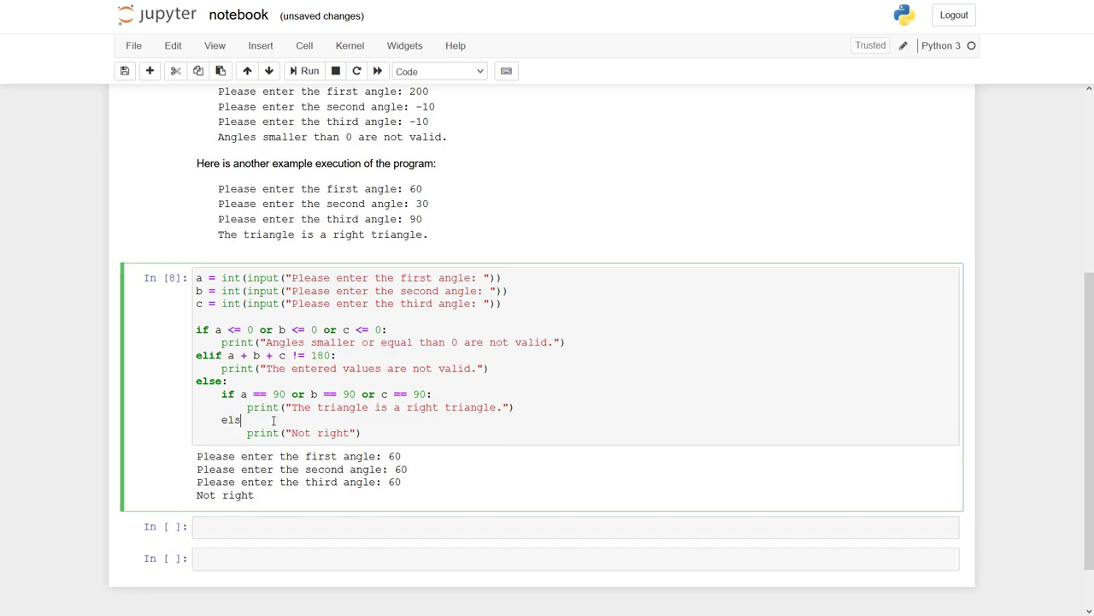
Step: Turn the inner else into elif a > 90 or b > 90 or c > 90
type("if")
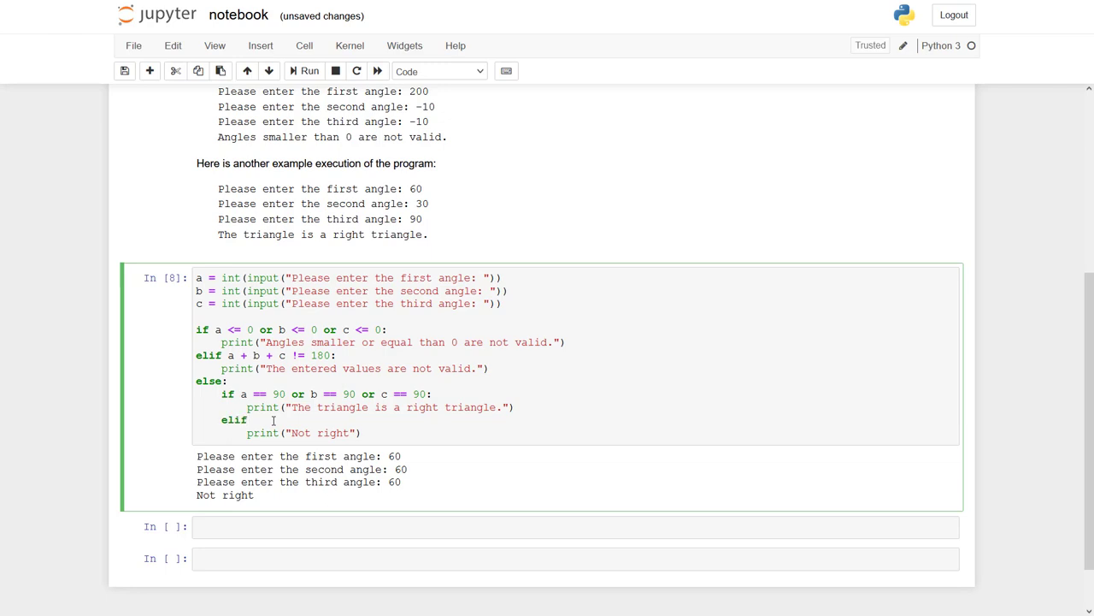
left_click(250, 421)
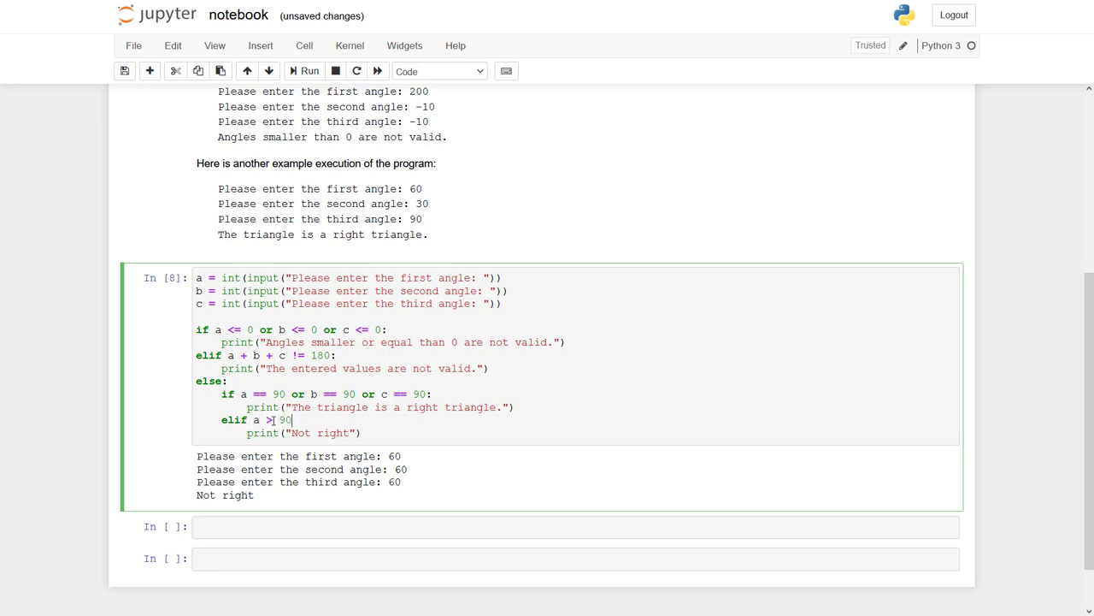
type("or b > 90")
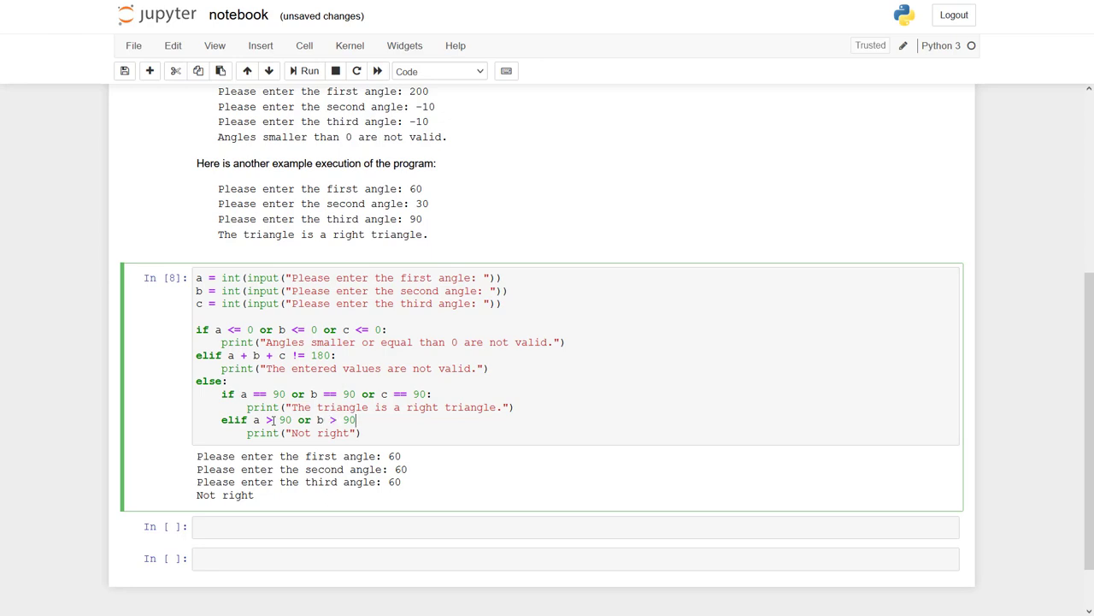
type("or c")
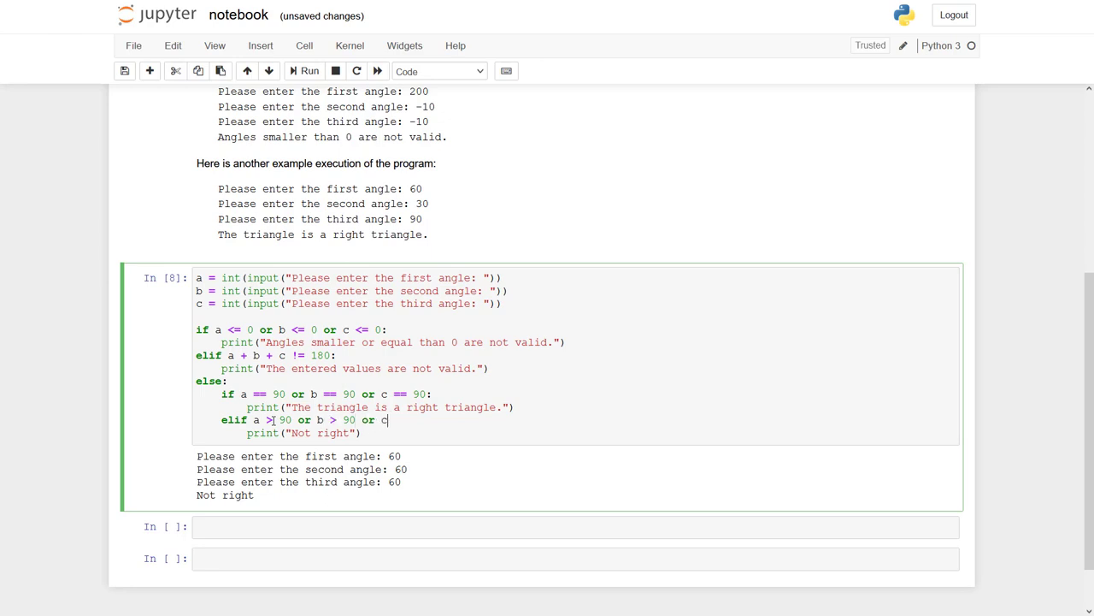
type("> 90:")
type("p")
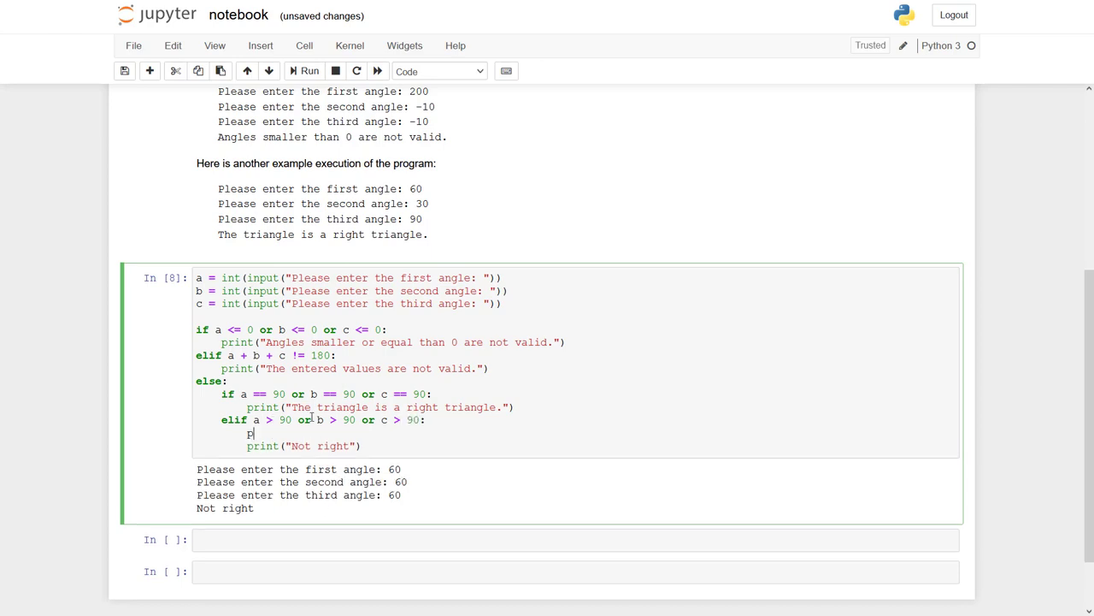
Step: Print the obtuse-triangle message there and add else printing the acute-triangle message
type("rint(\"t")
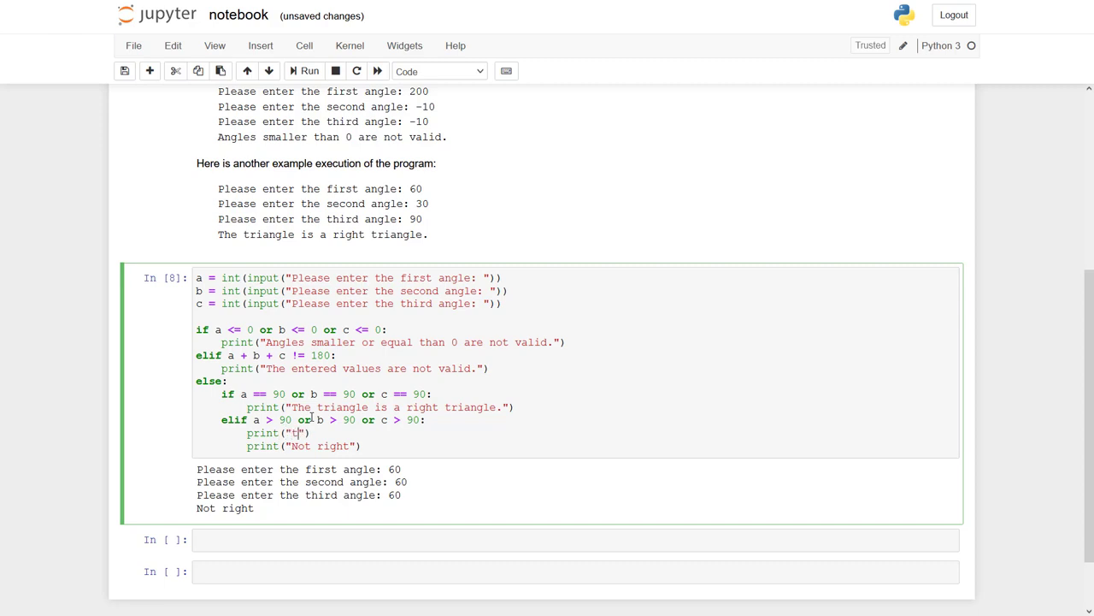
type("The triangle is a right triangle.")
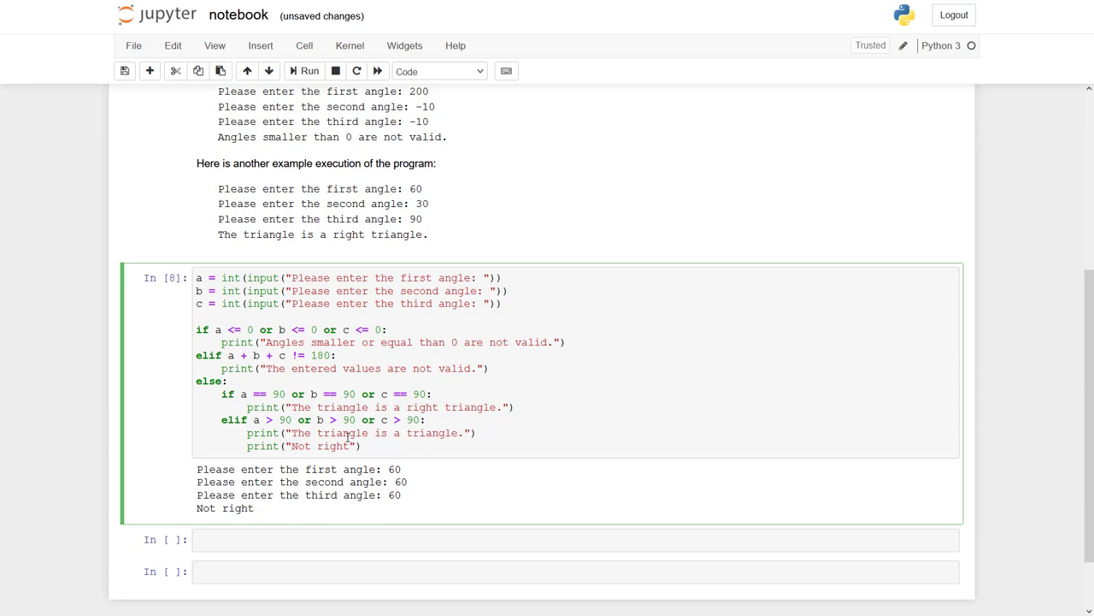
type("an obtuse")
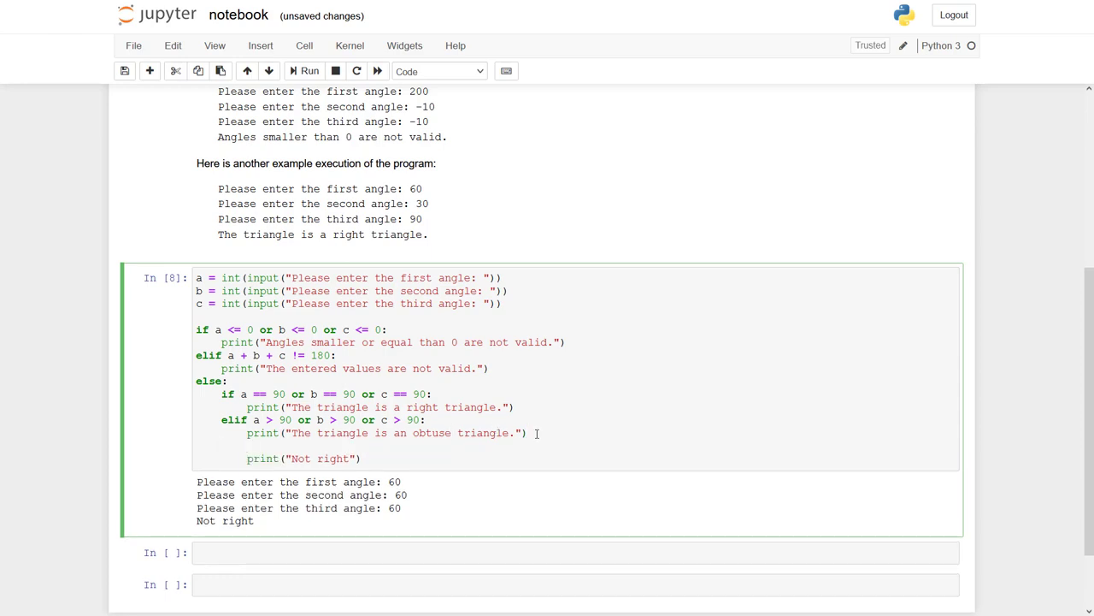
type("else:")
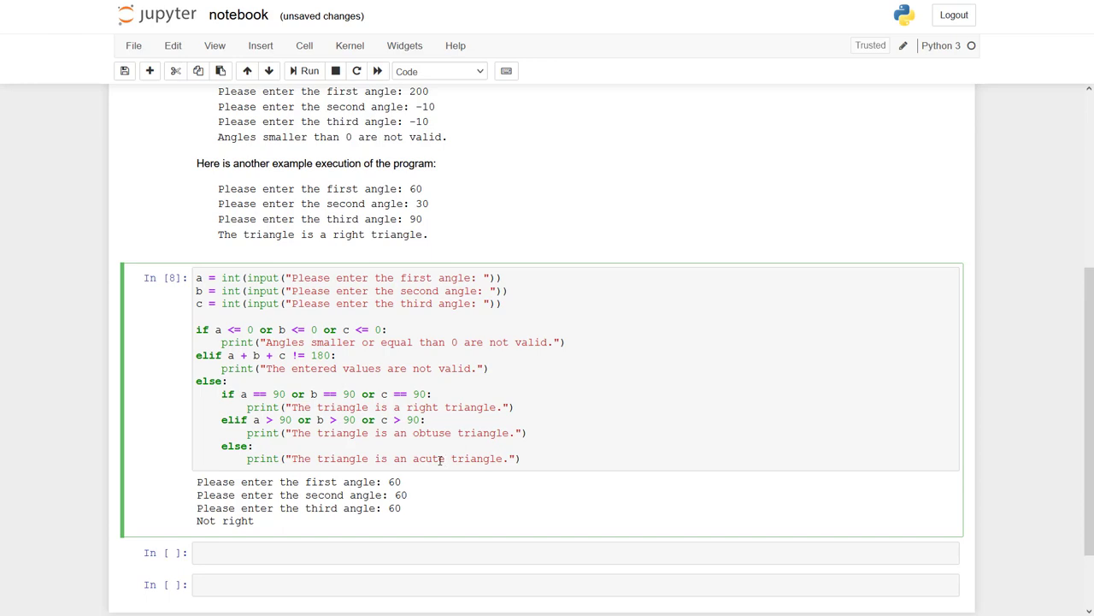
Step: Test runs: 90, 60, 30 gives right, 100, 40, 40 gives obtuse, then start 60, 60, 60
left_click(304, 72)
type("90")
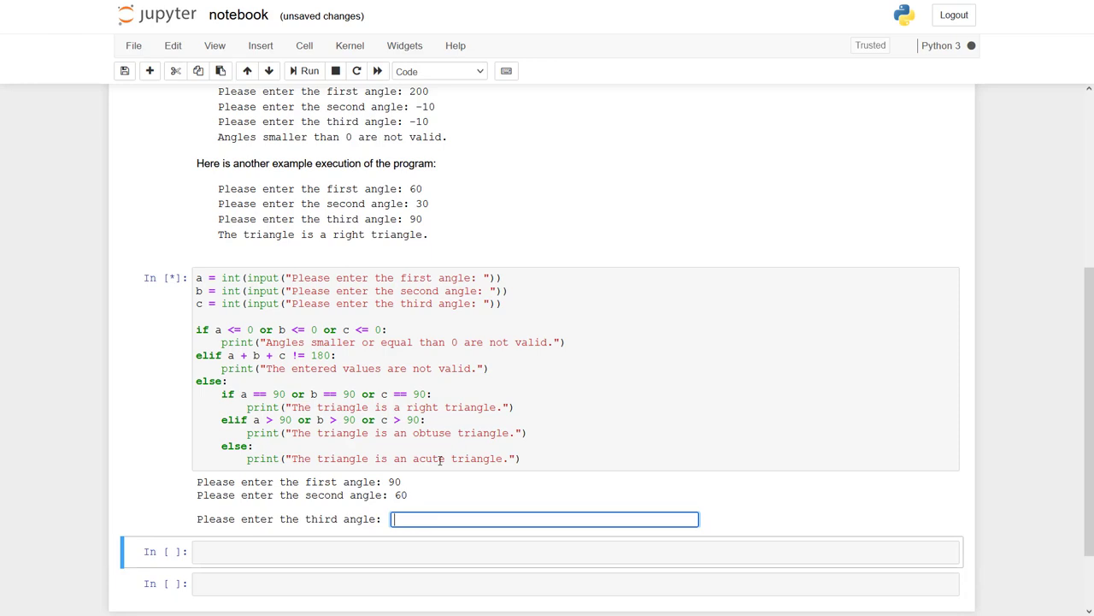
type("30")
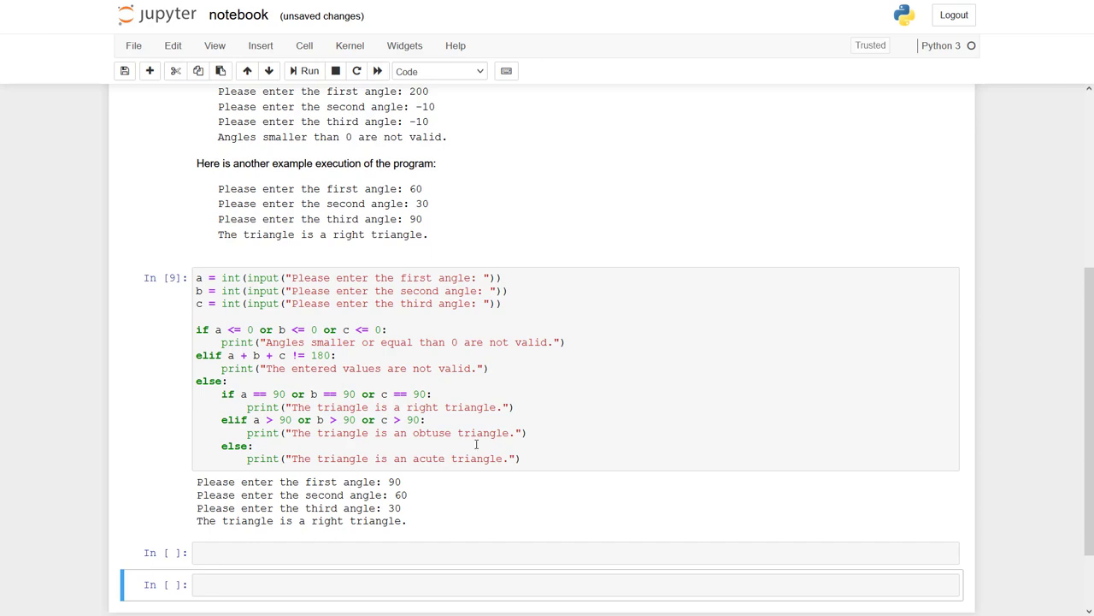
left_click(305, 72)
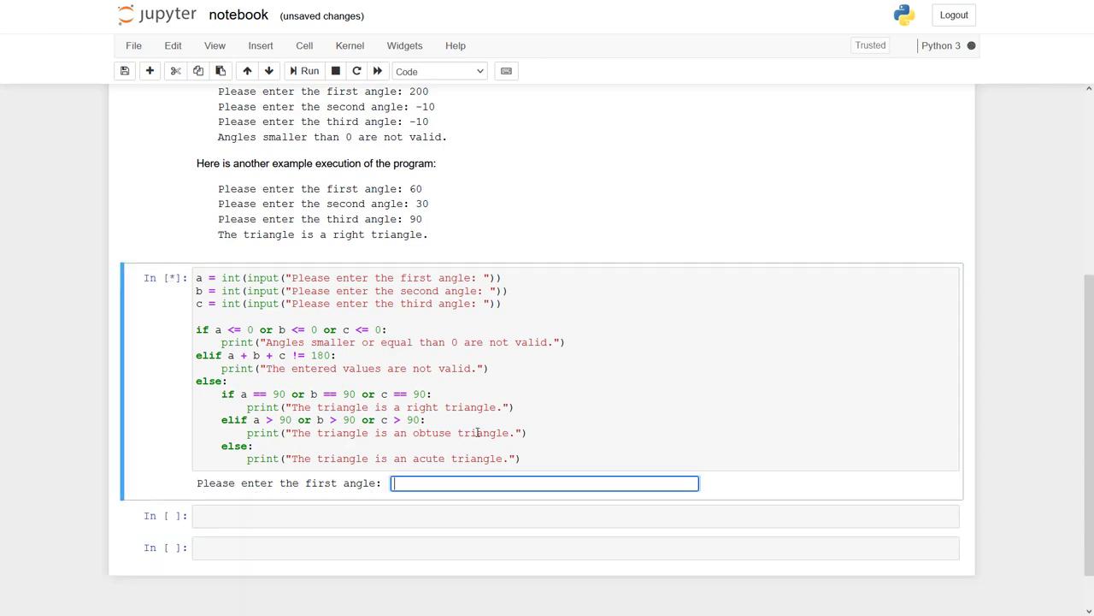
type("100")
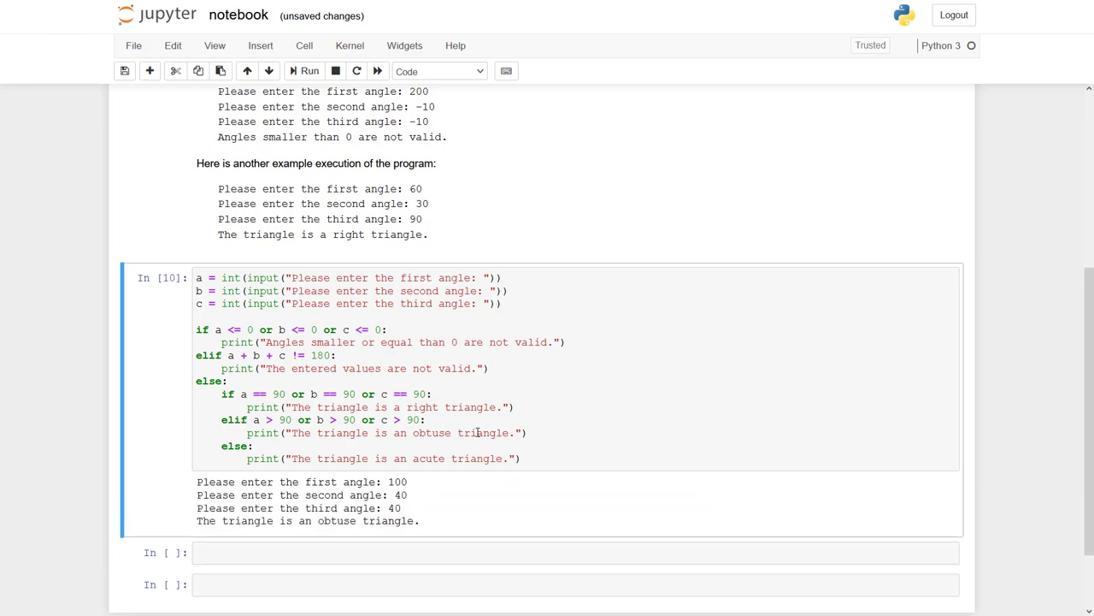
mouse_move(482, 410)
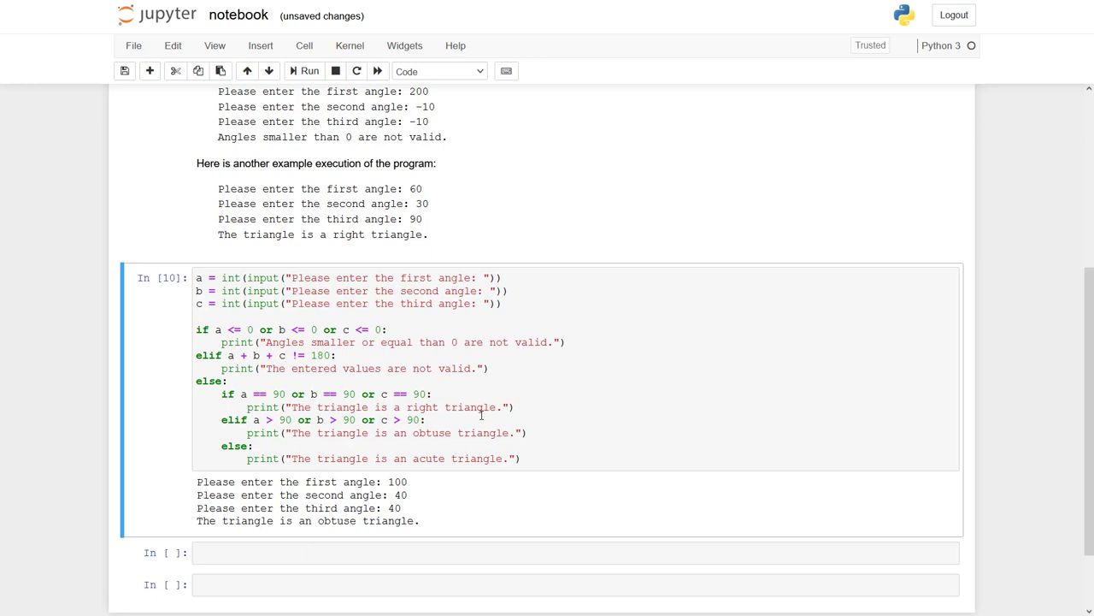
left_click(297, 71)
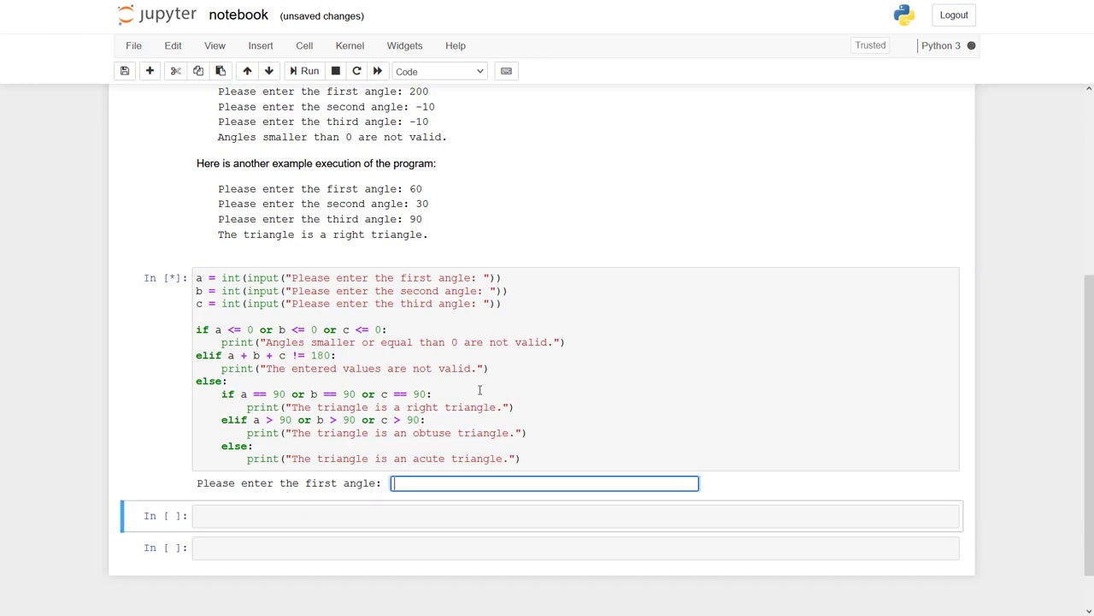
type("60")
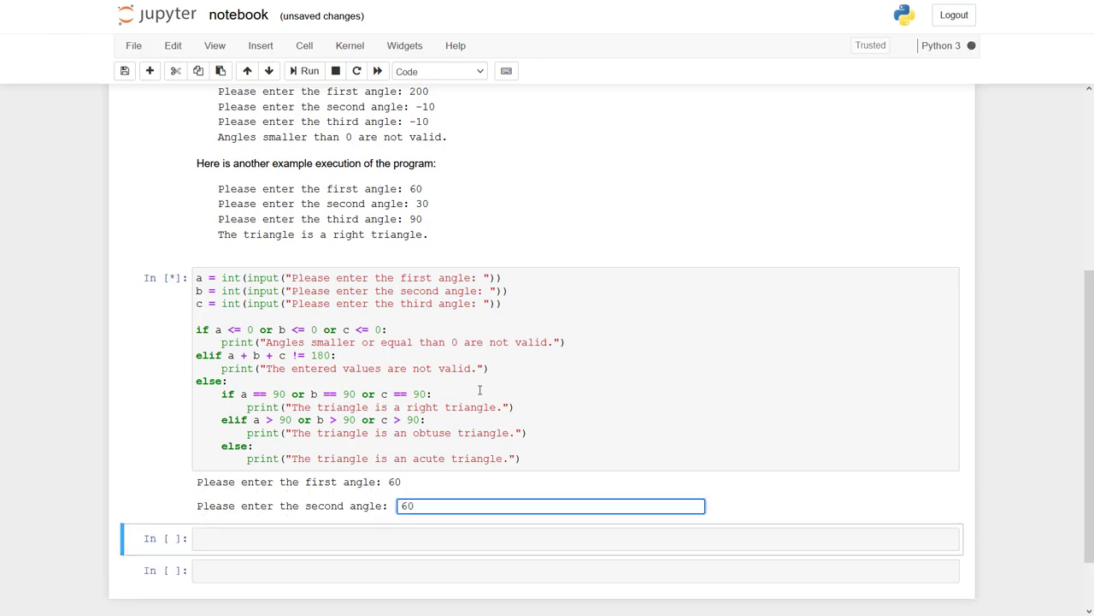